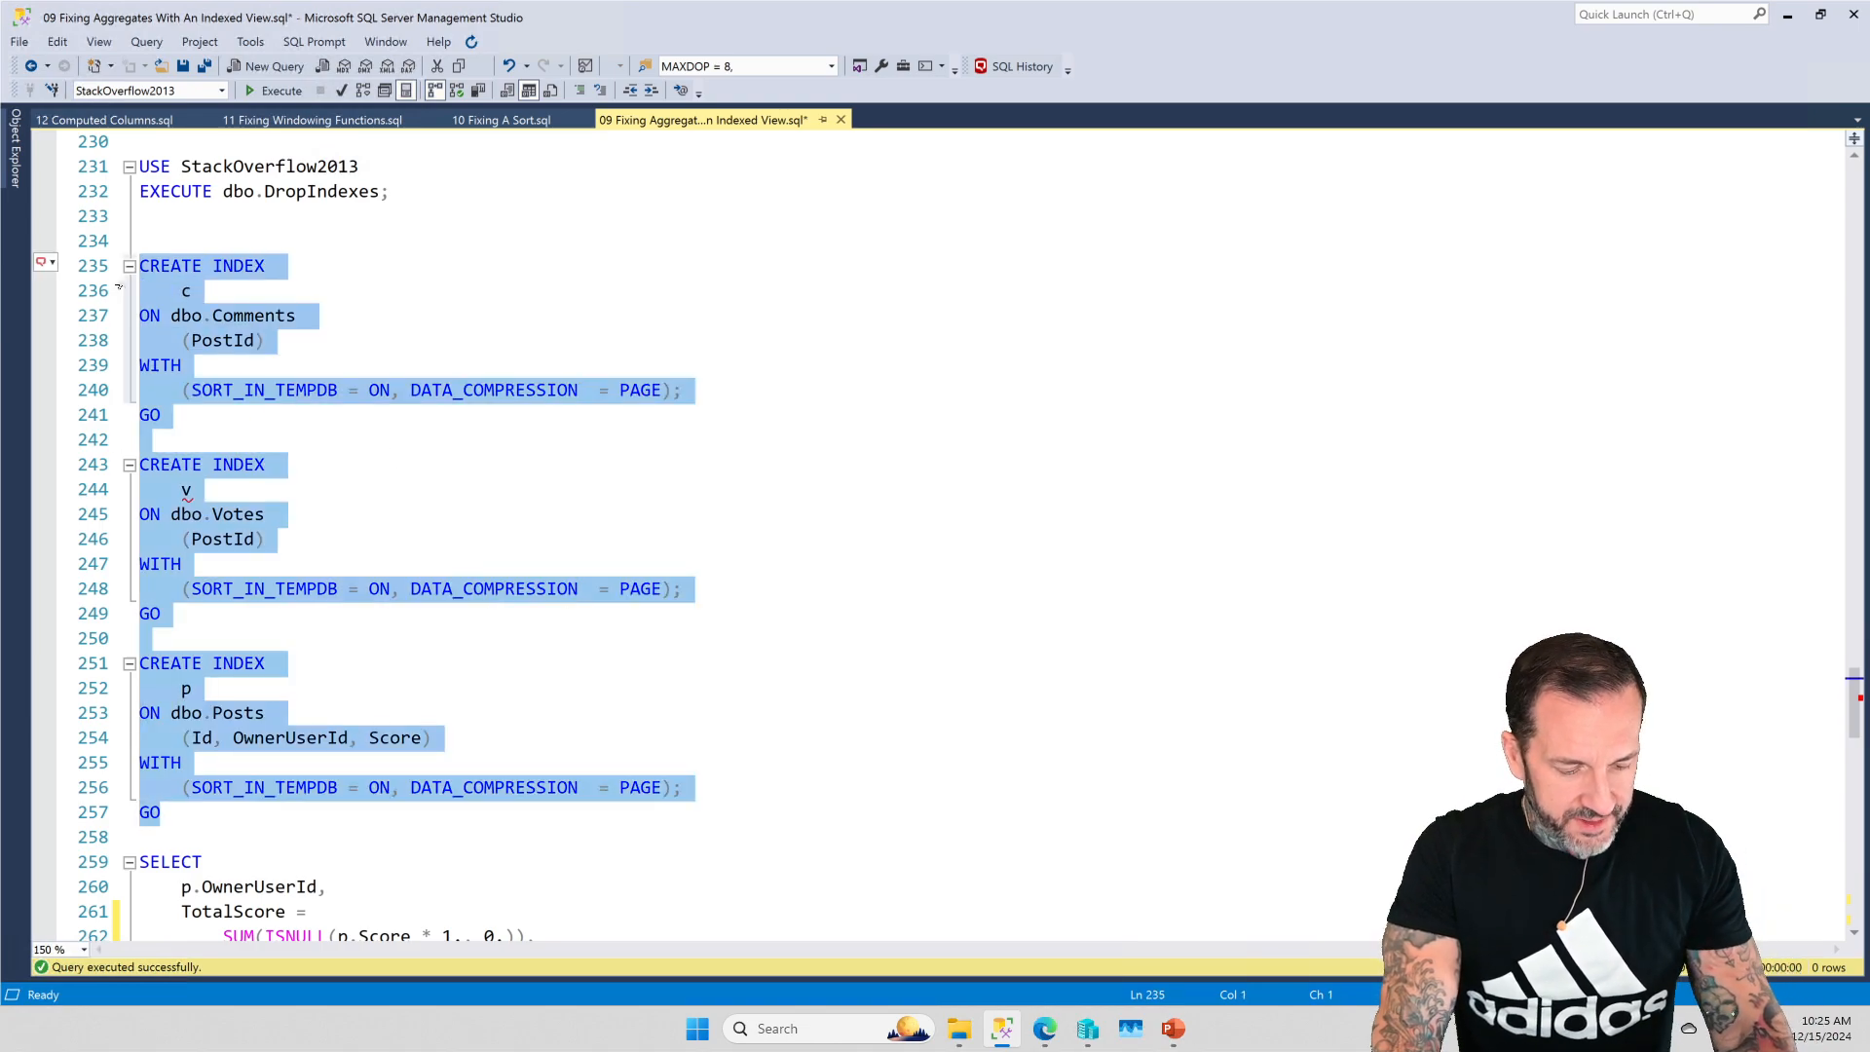
# - Run the three CREATE INDEX statements on Comments, Votes and Posts
pyautogui.click(279, 90)
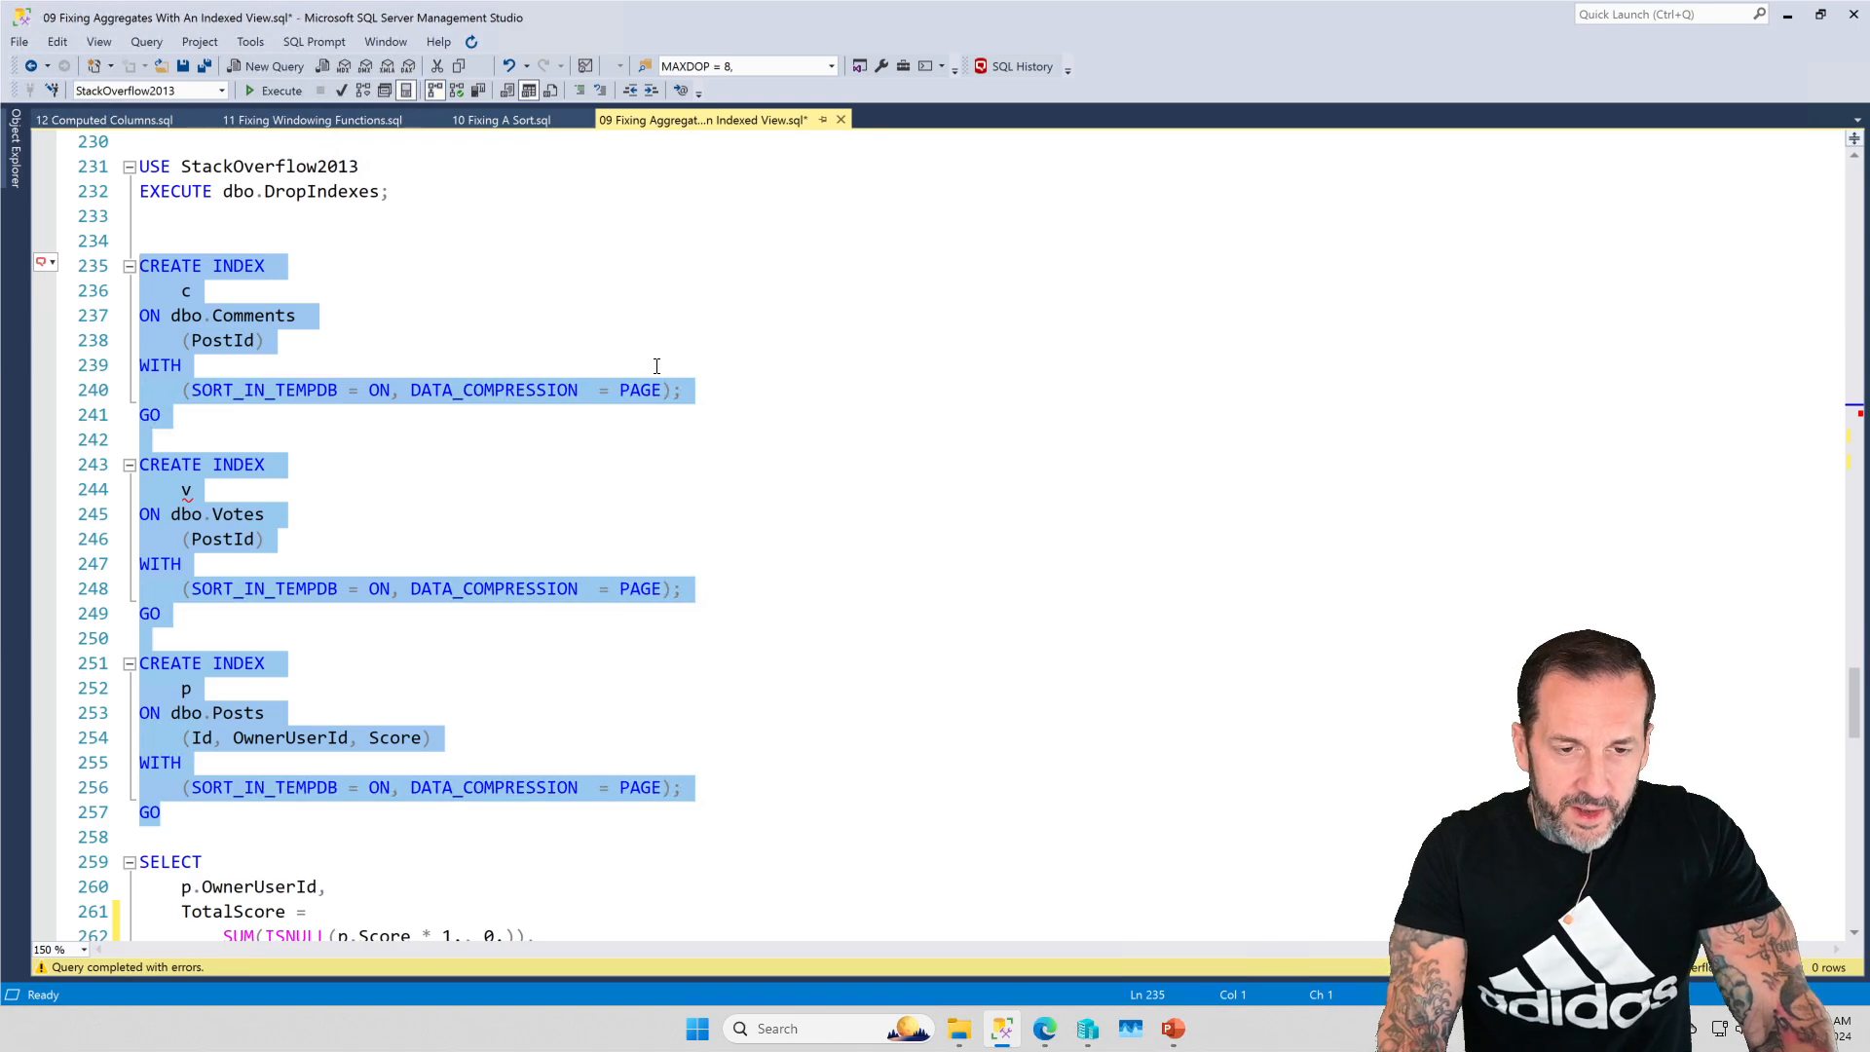
pyautogui.scroll(-3)
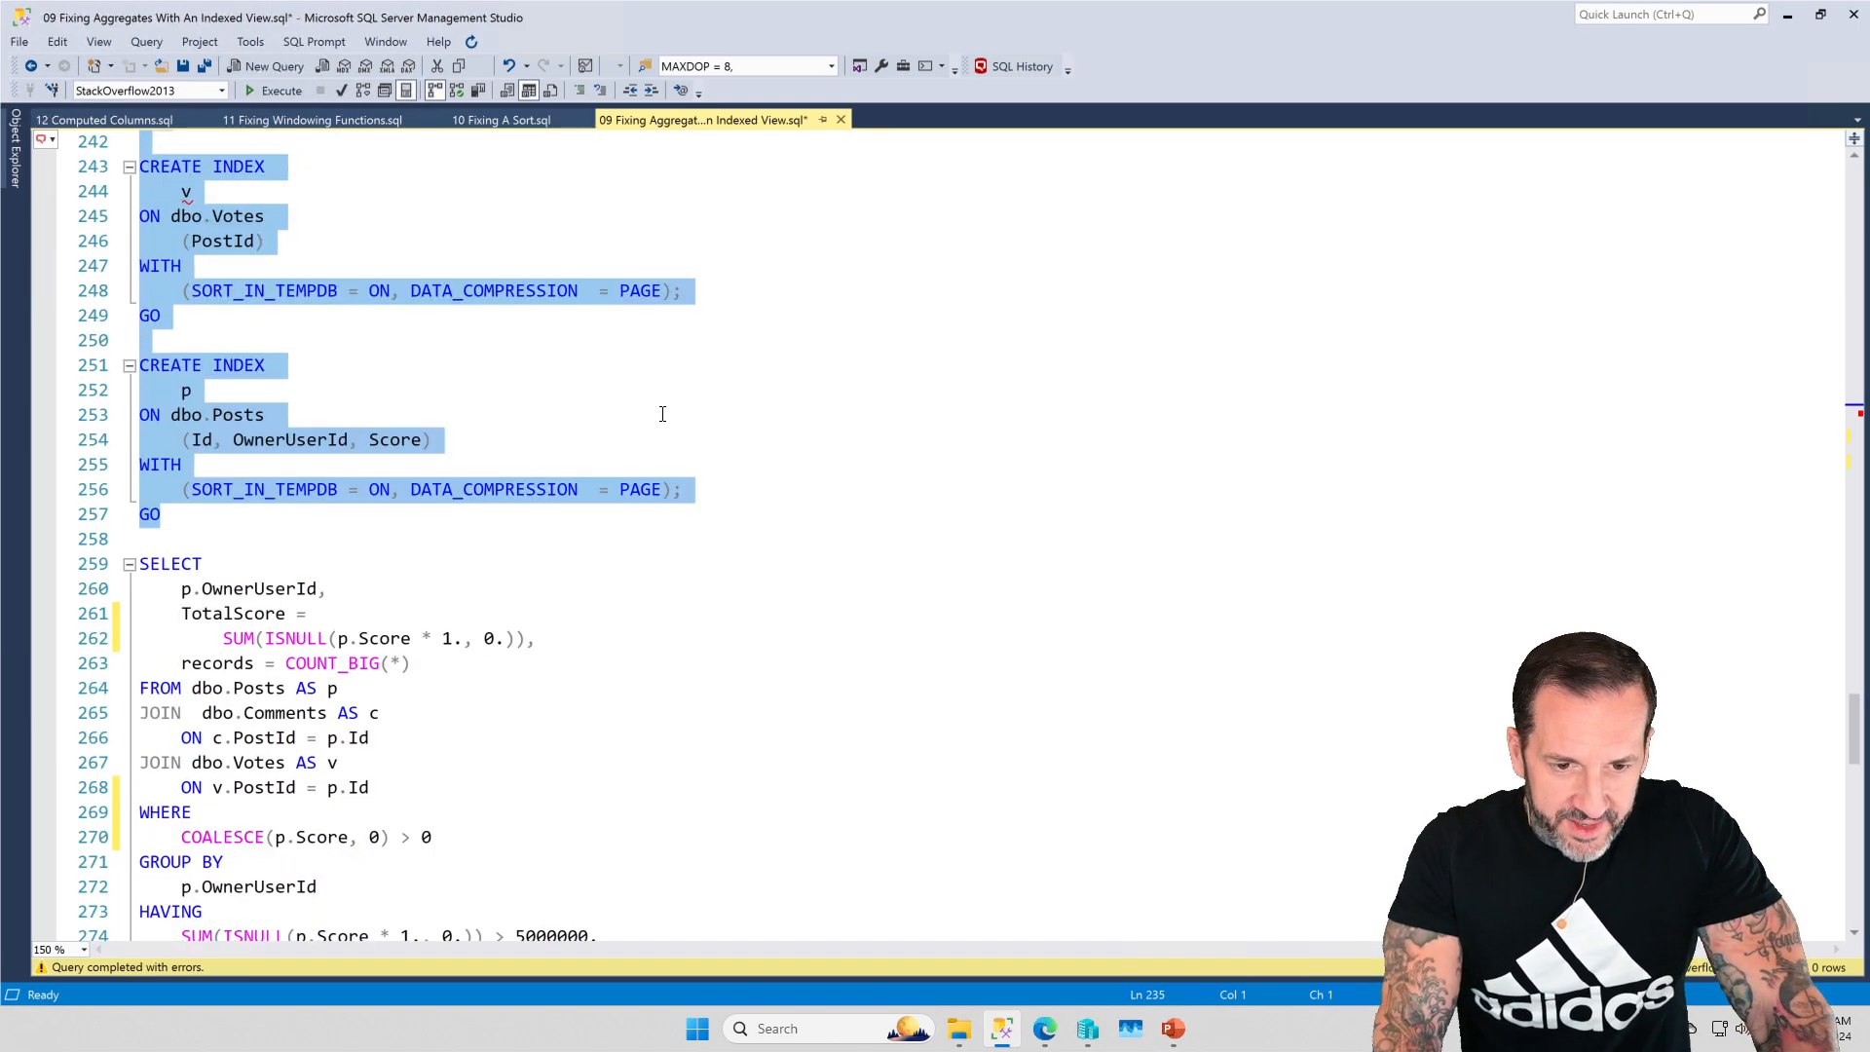
pyautogui.scroll(-3)
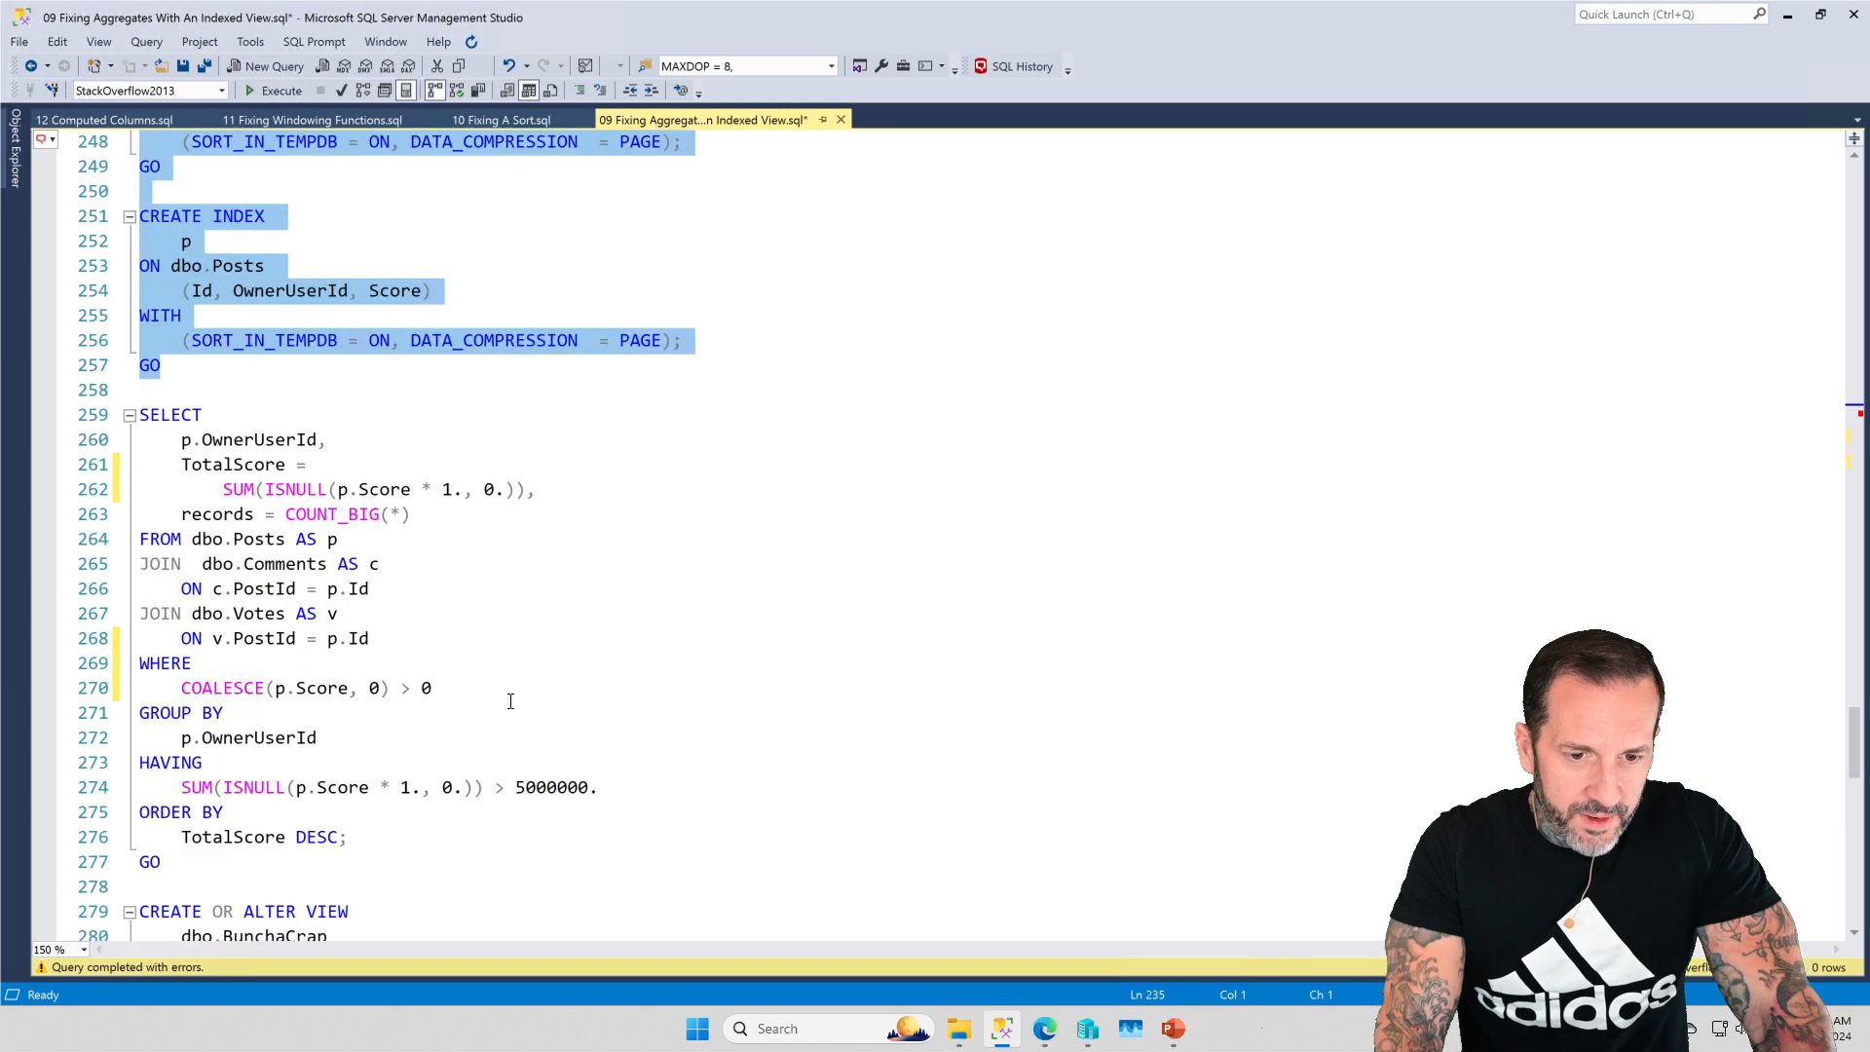
pyautogui.moveTo(605, 628)
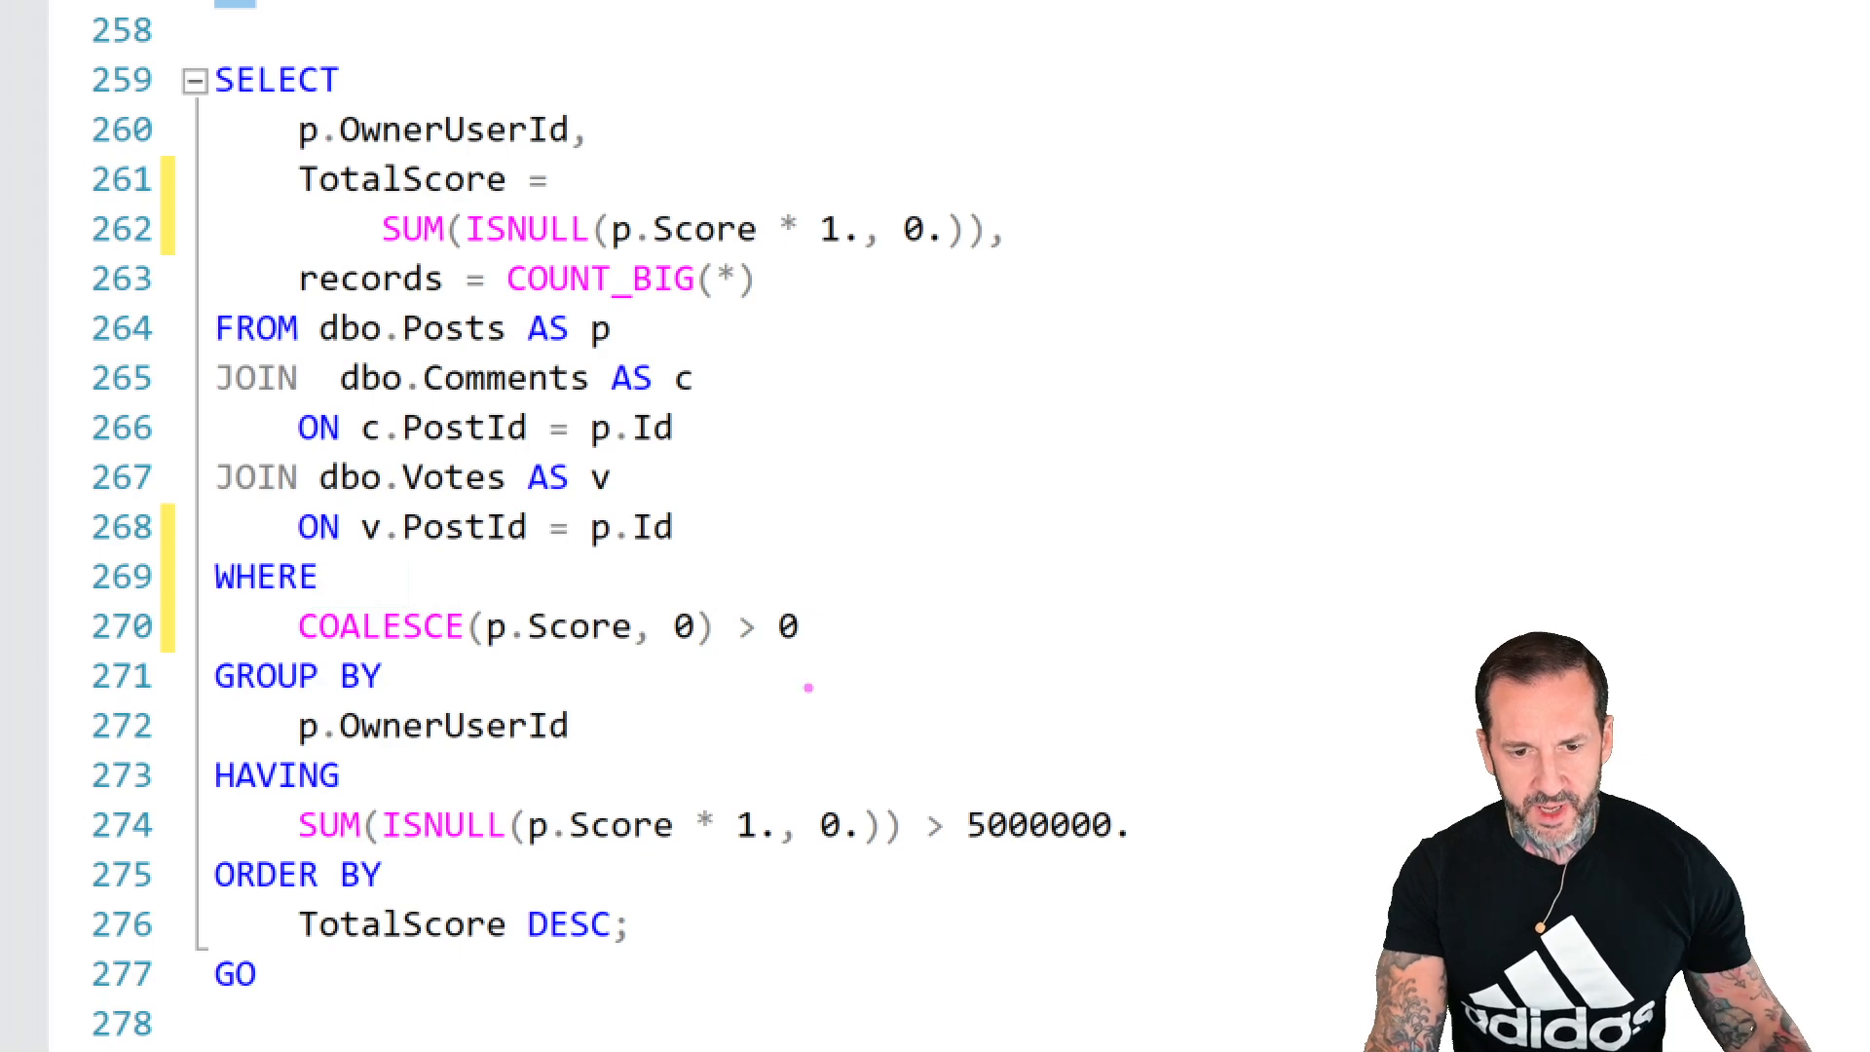
pyautogui.moveTo(786, 724)
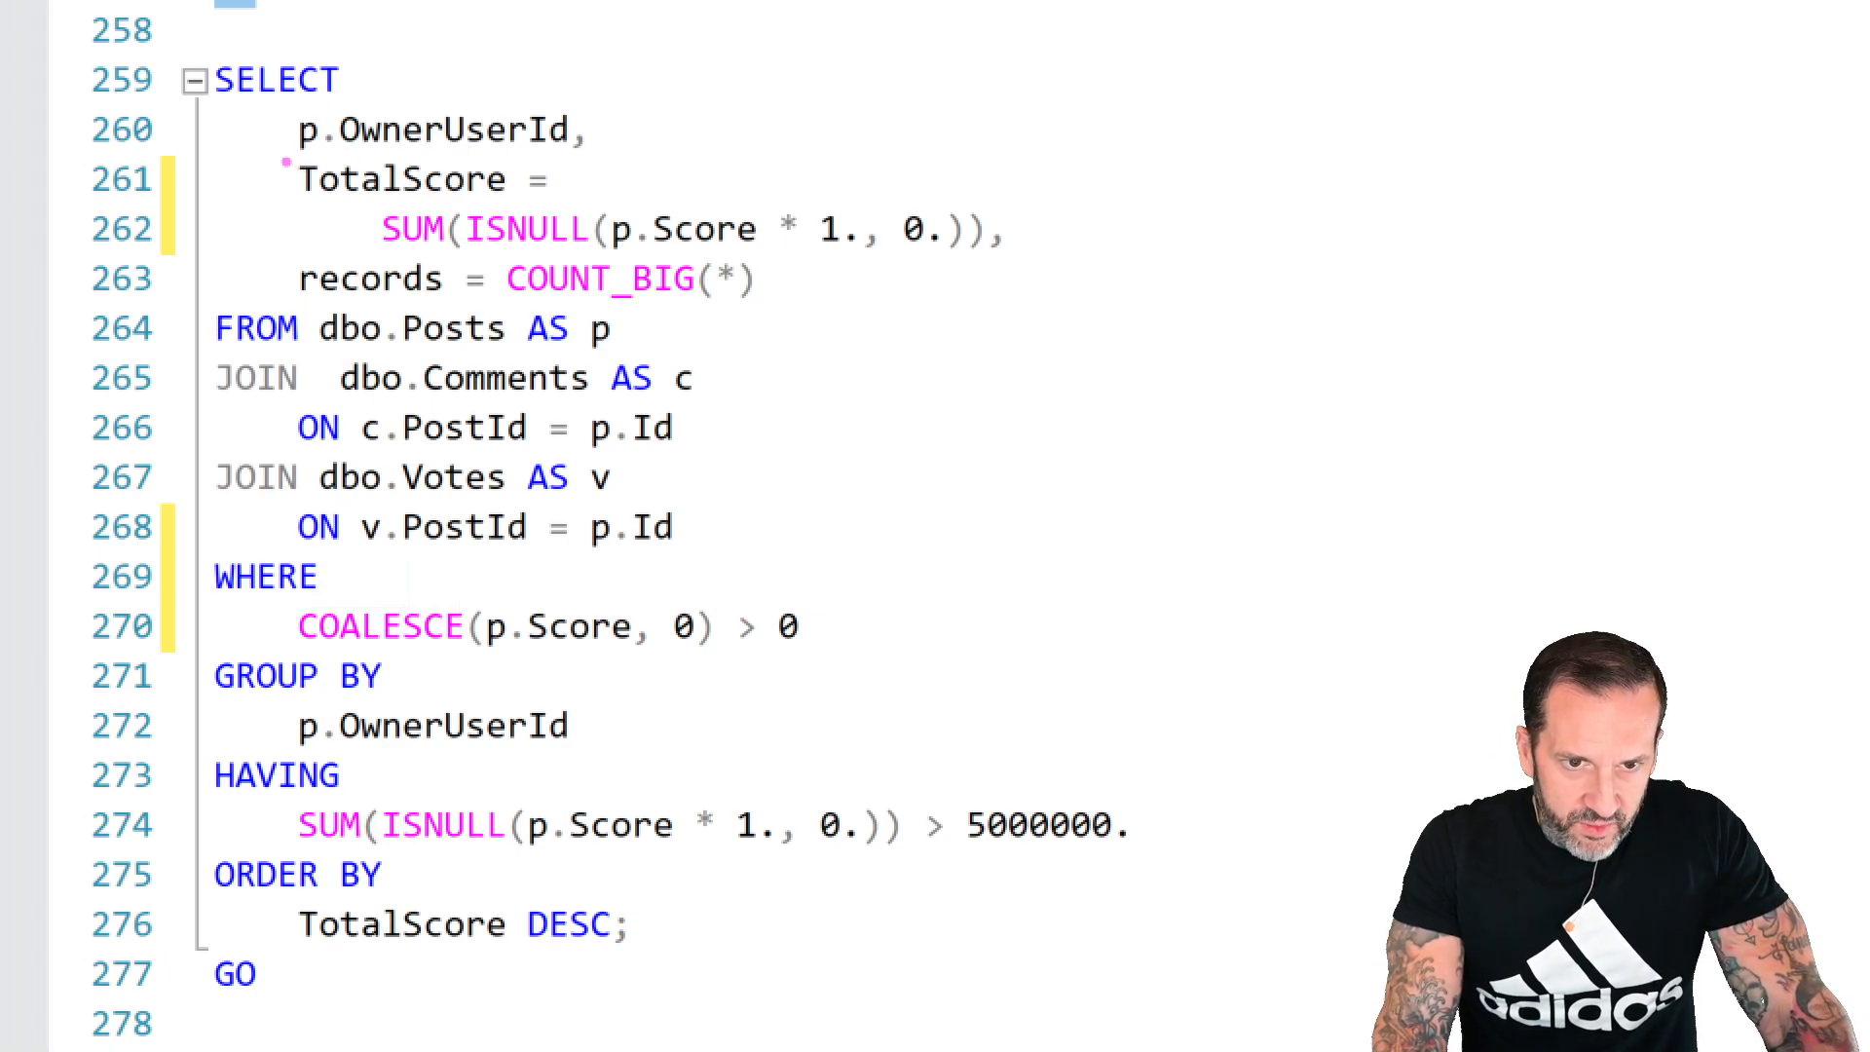
pyautogui.doubleClick(399, 178)
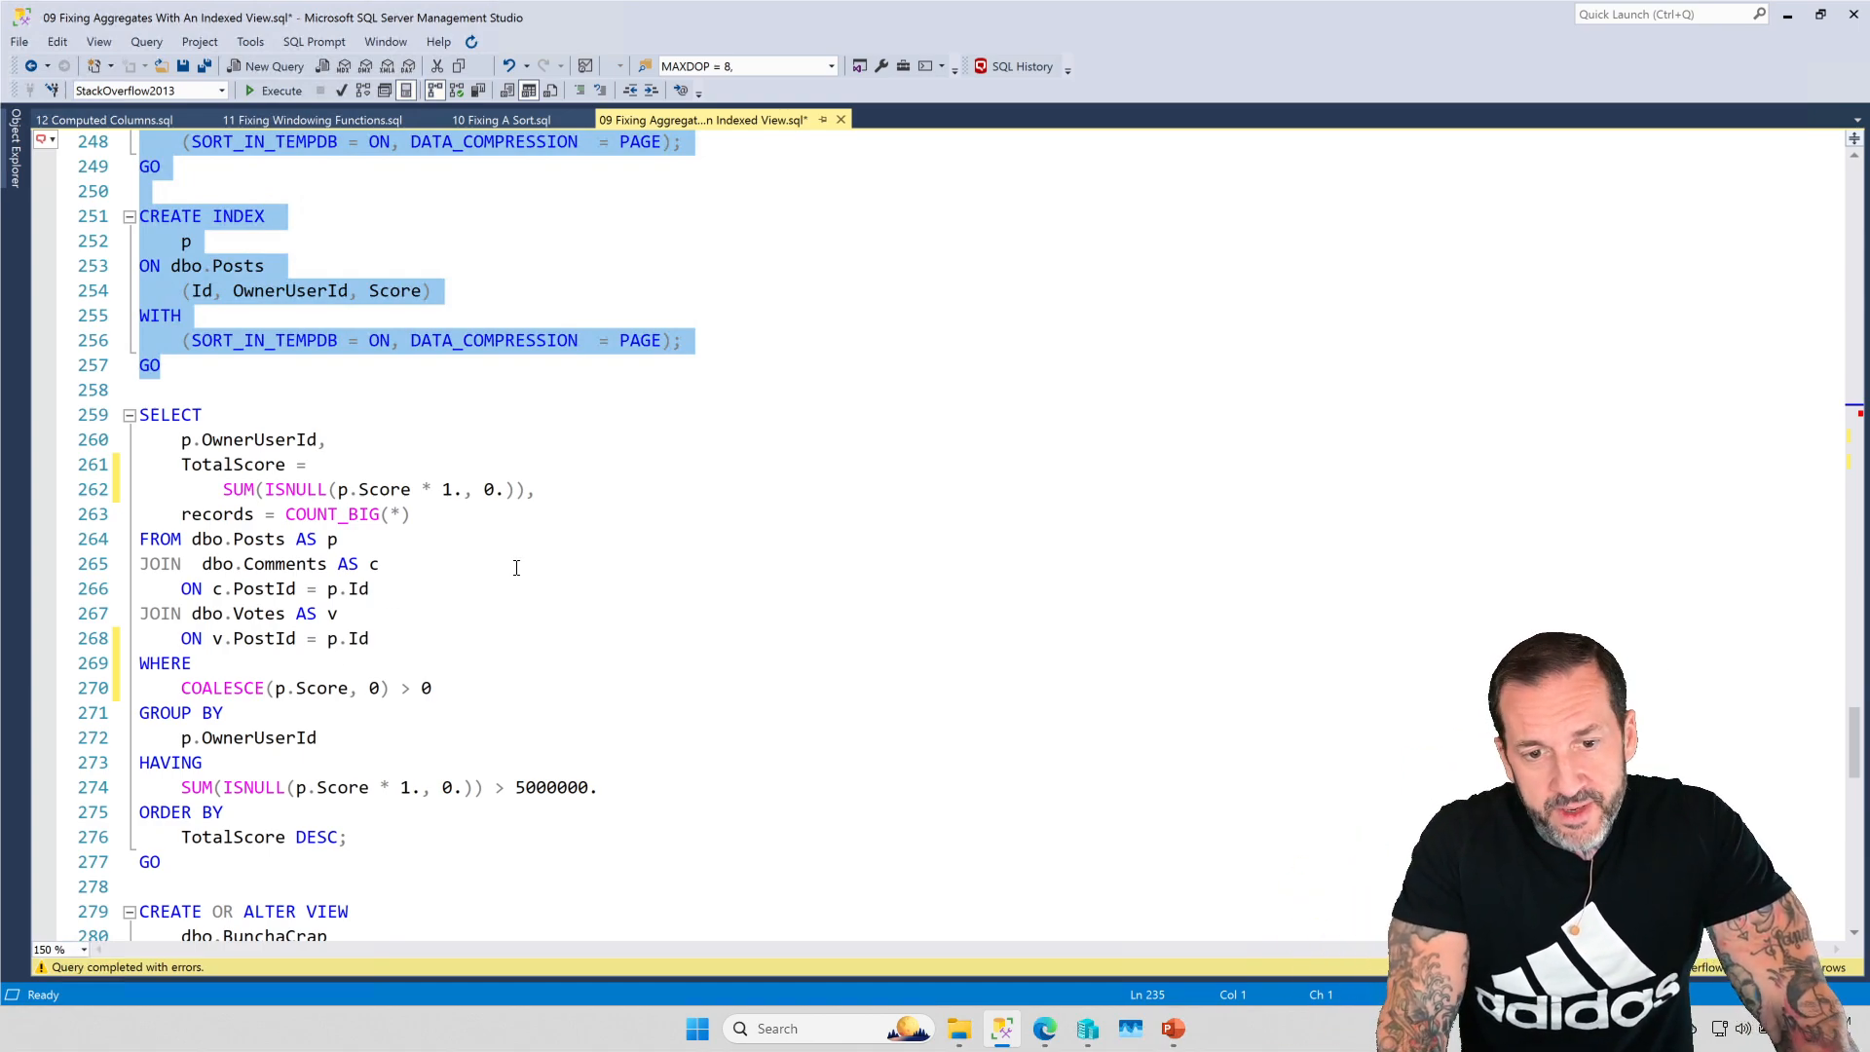
pyautogui.moveTo(531, 545)
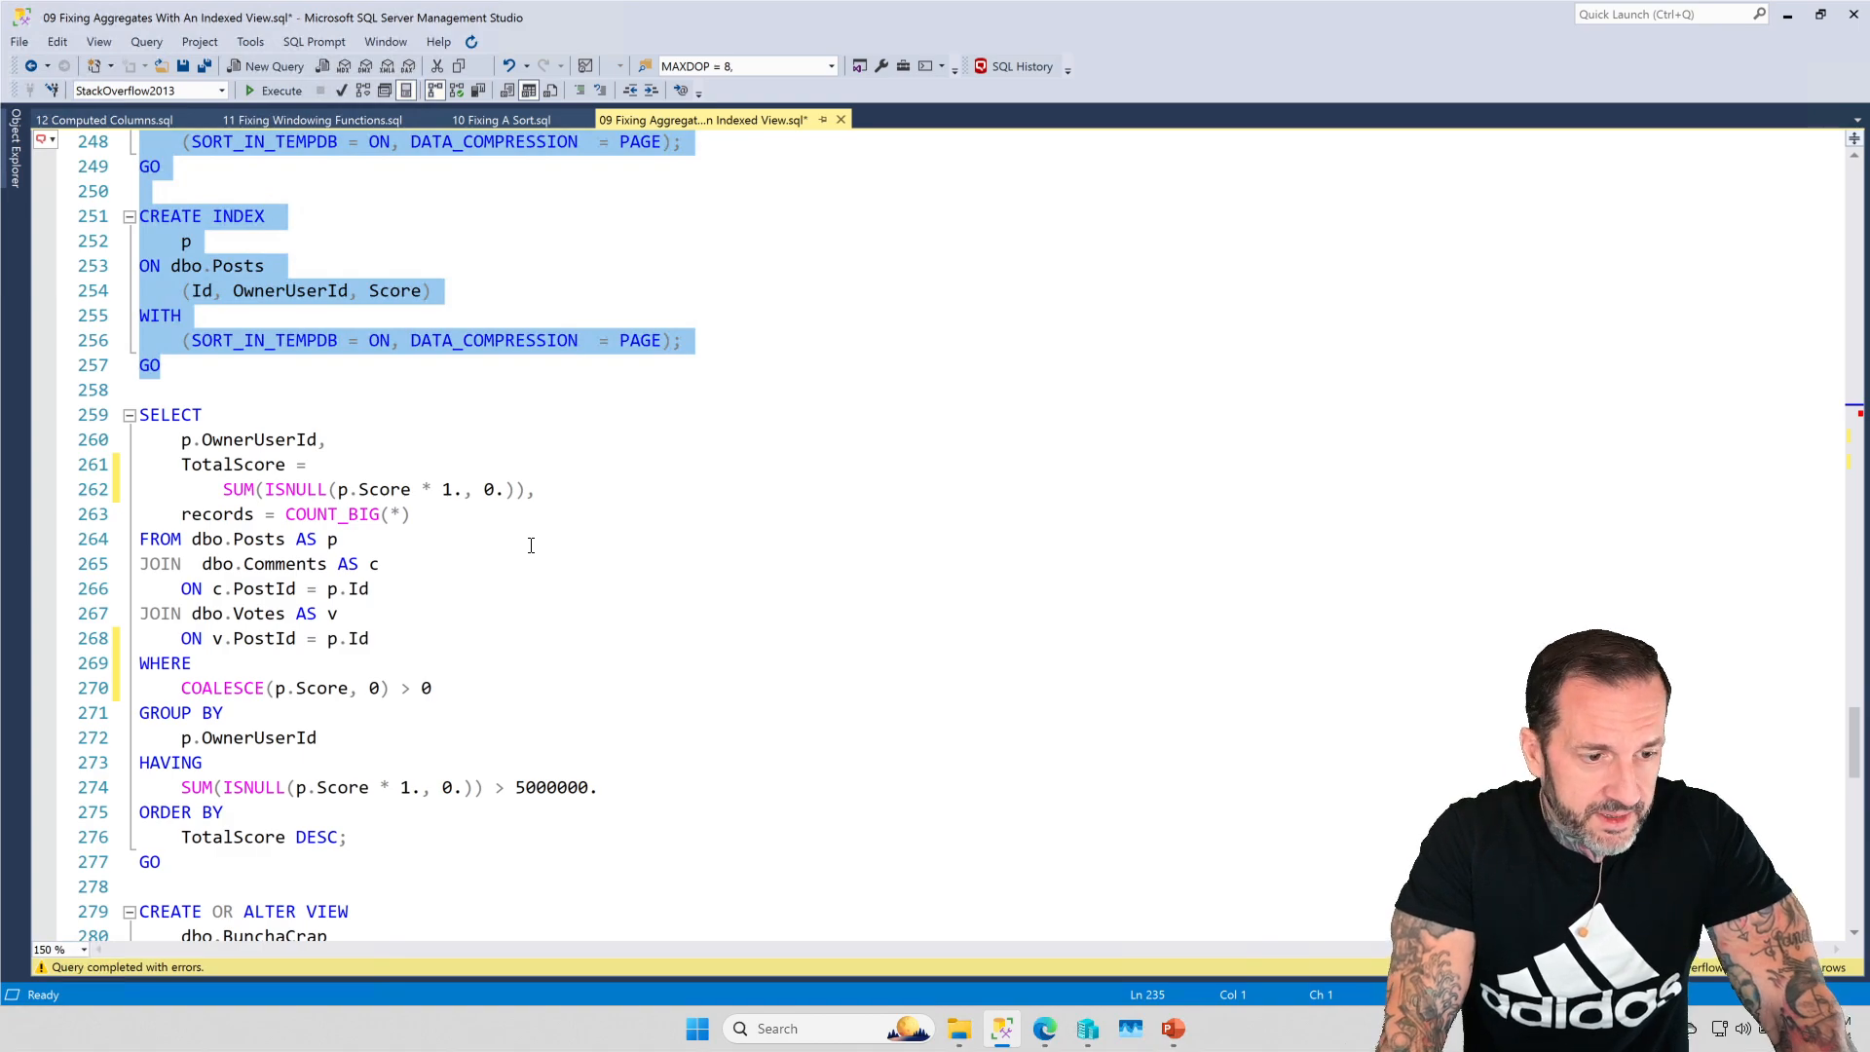
pyautogui.moveTo(511, 586)
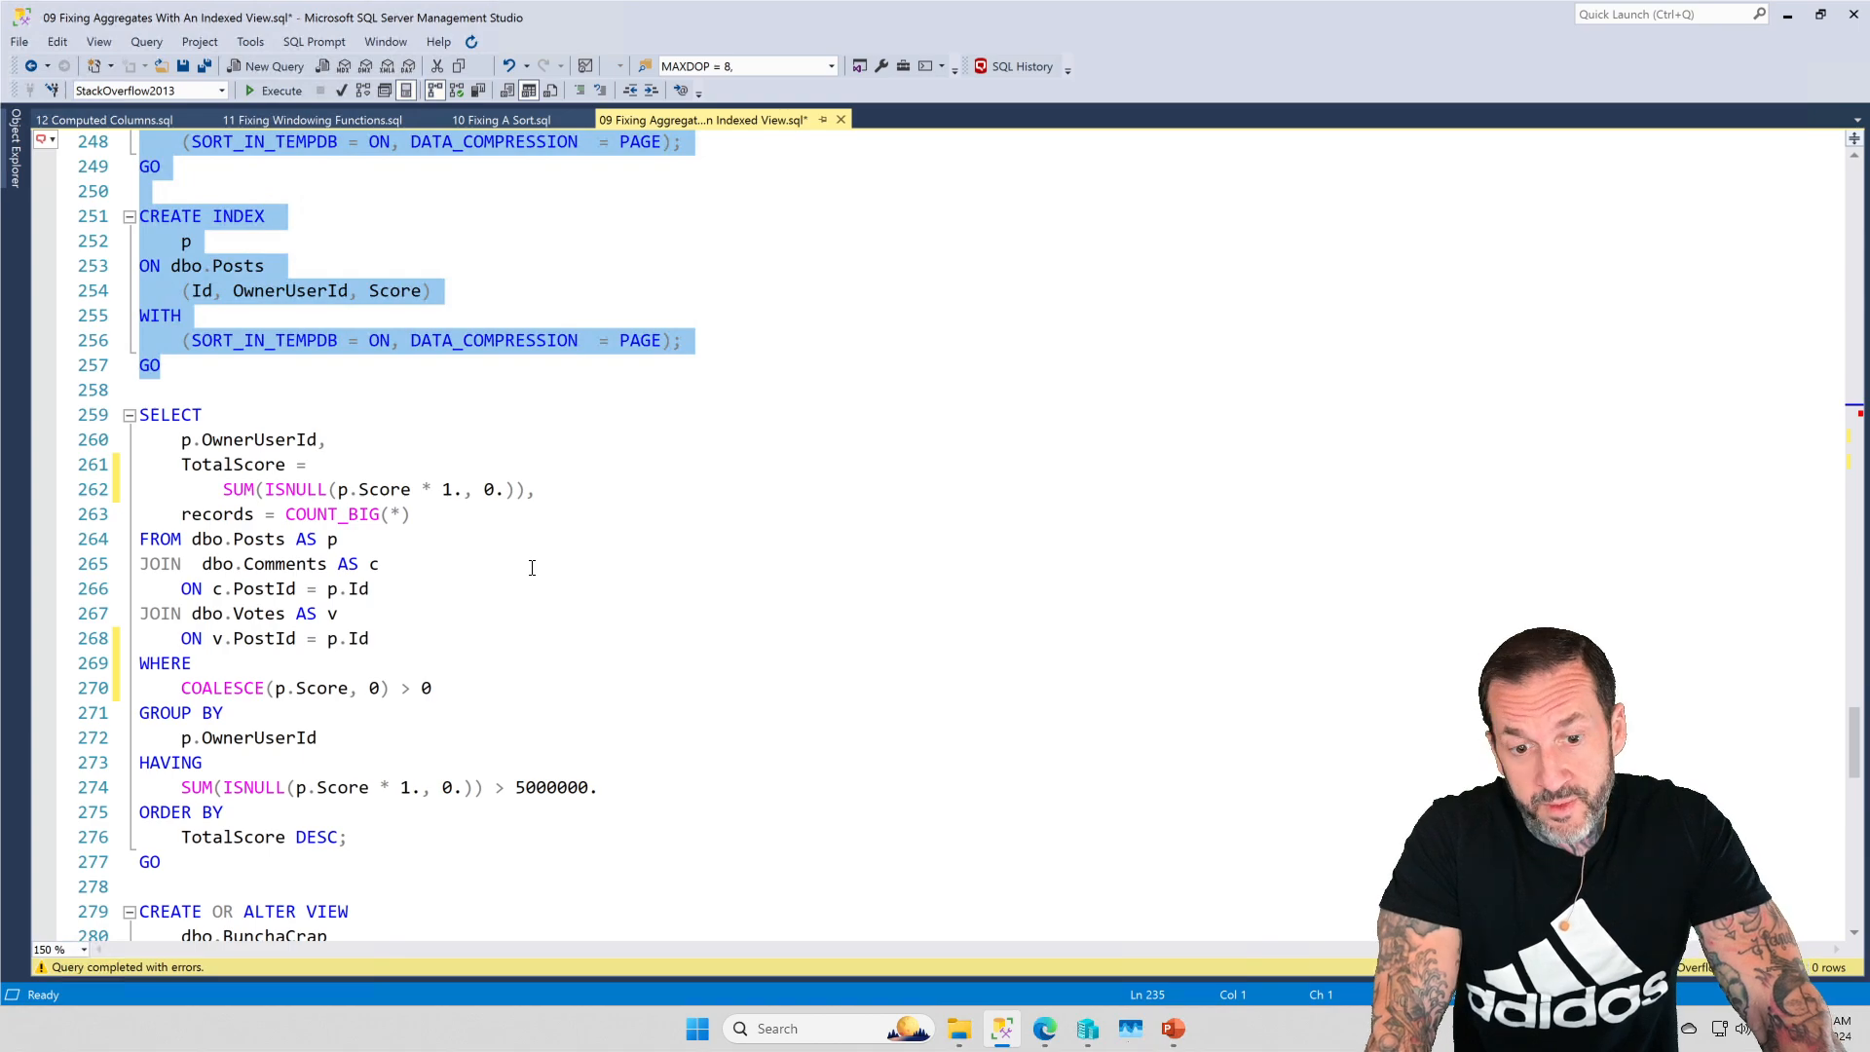
pyautogui.moveTo(526, 640)
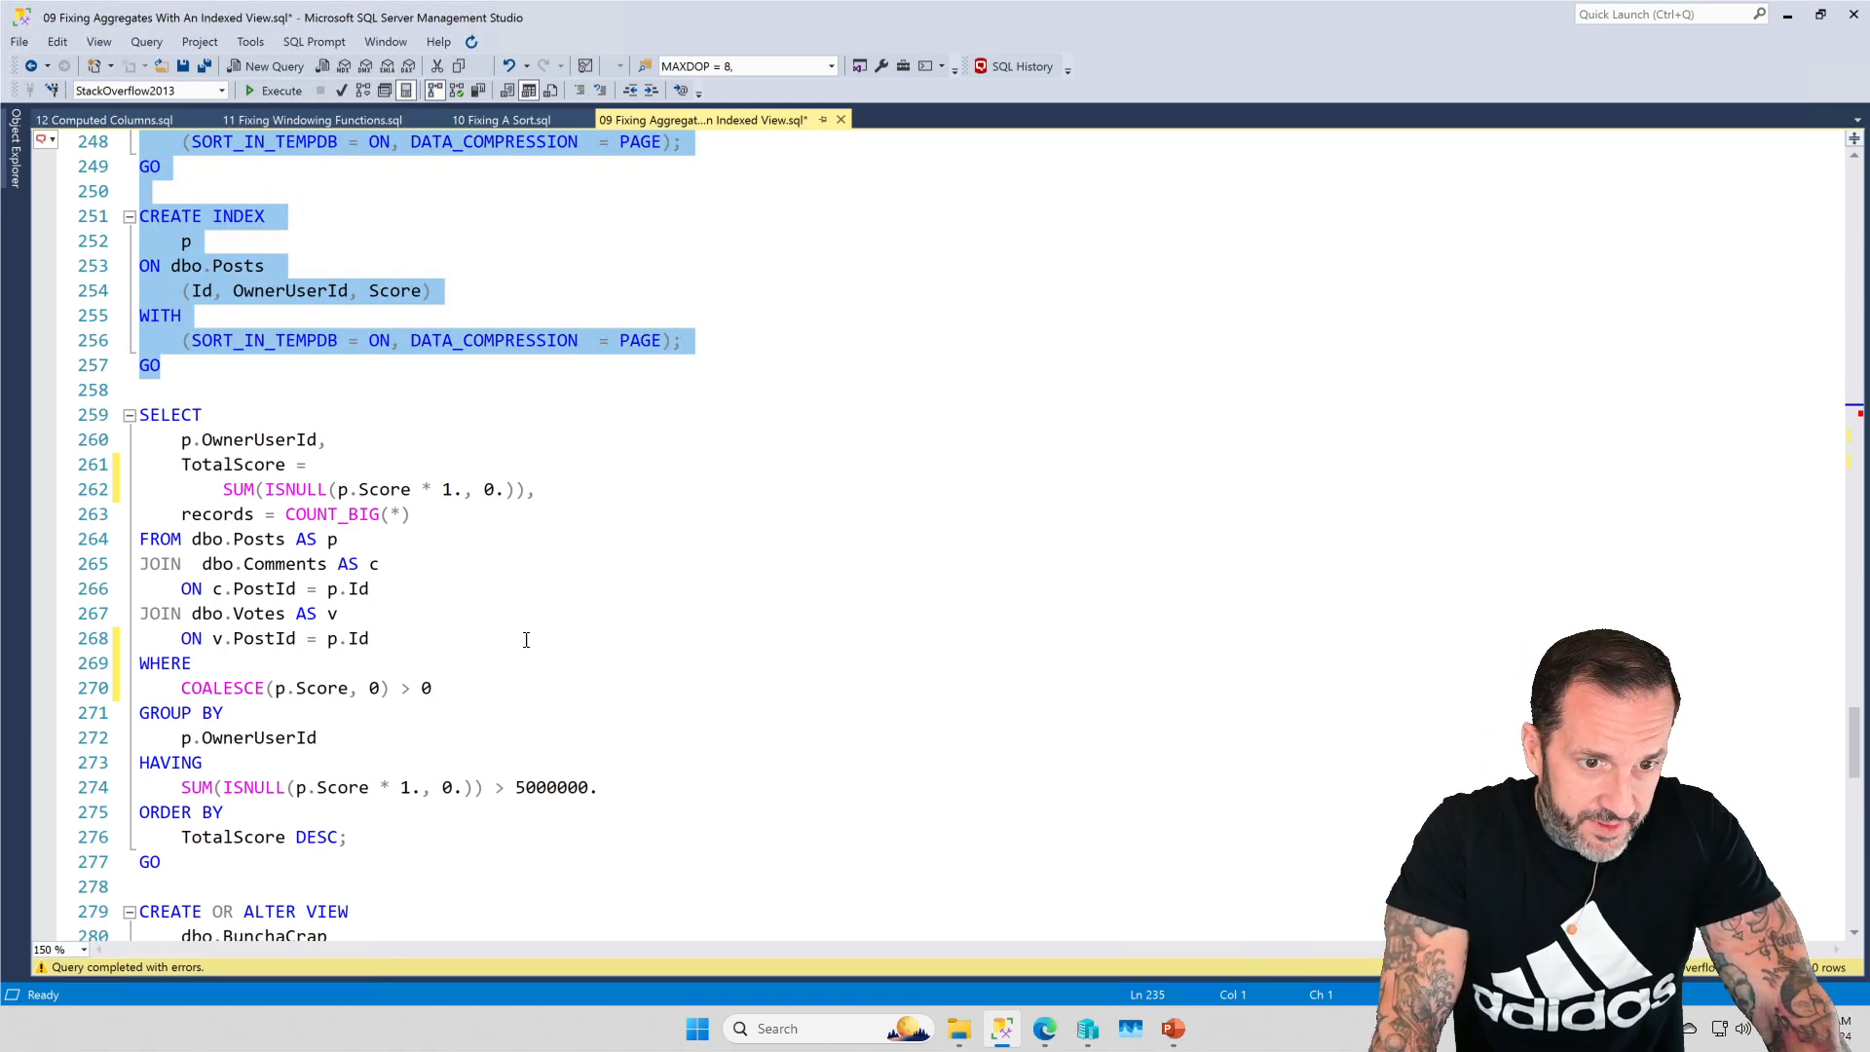
# - Scroll the script to bring the aggregate TotalScore SELECT query into view
pyautogui.scroll(-3)
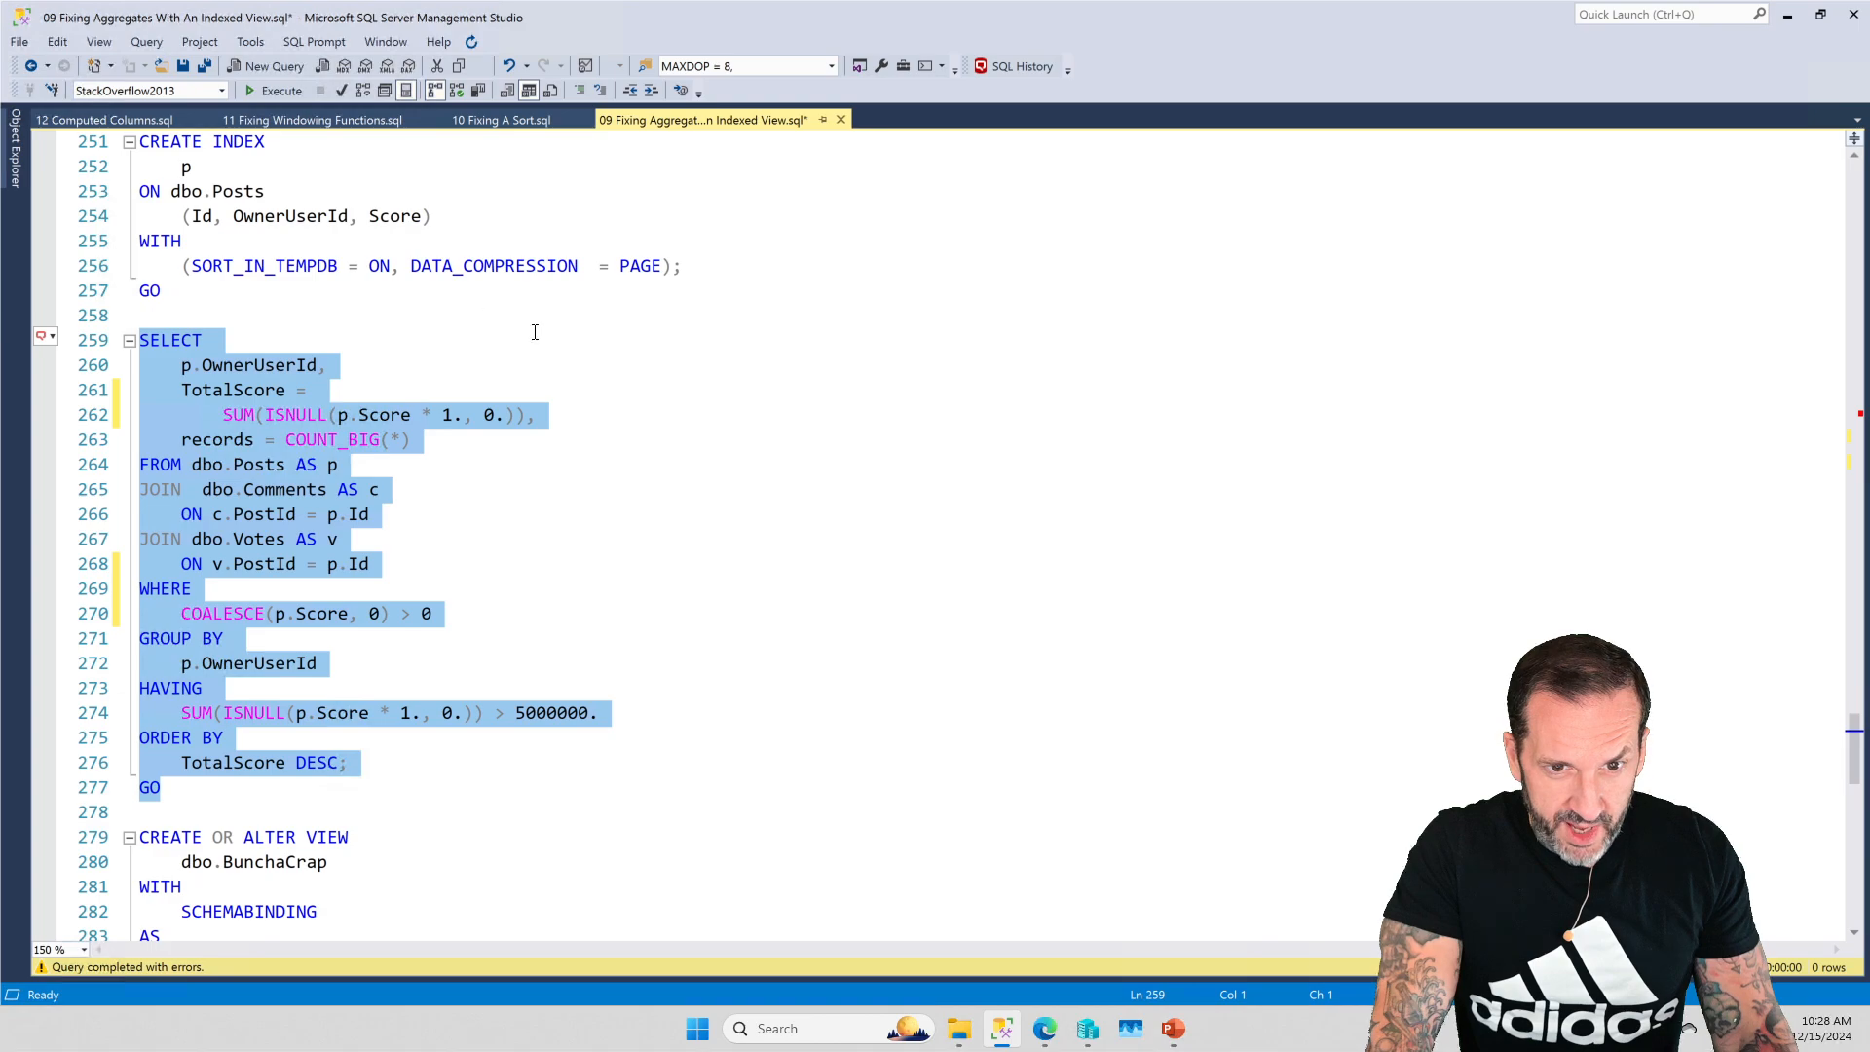
# - Run the selected aggregate TotalScore query with the actual execution plan included
pyautogui.click(279, 91)
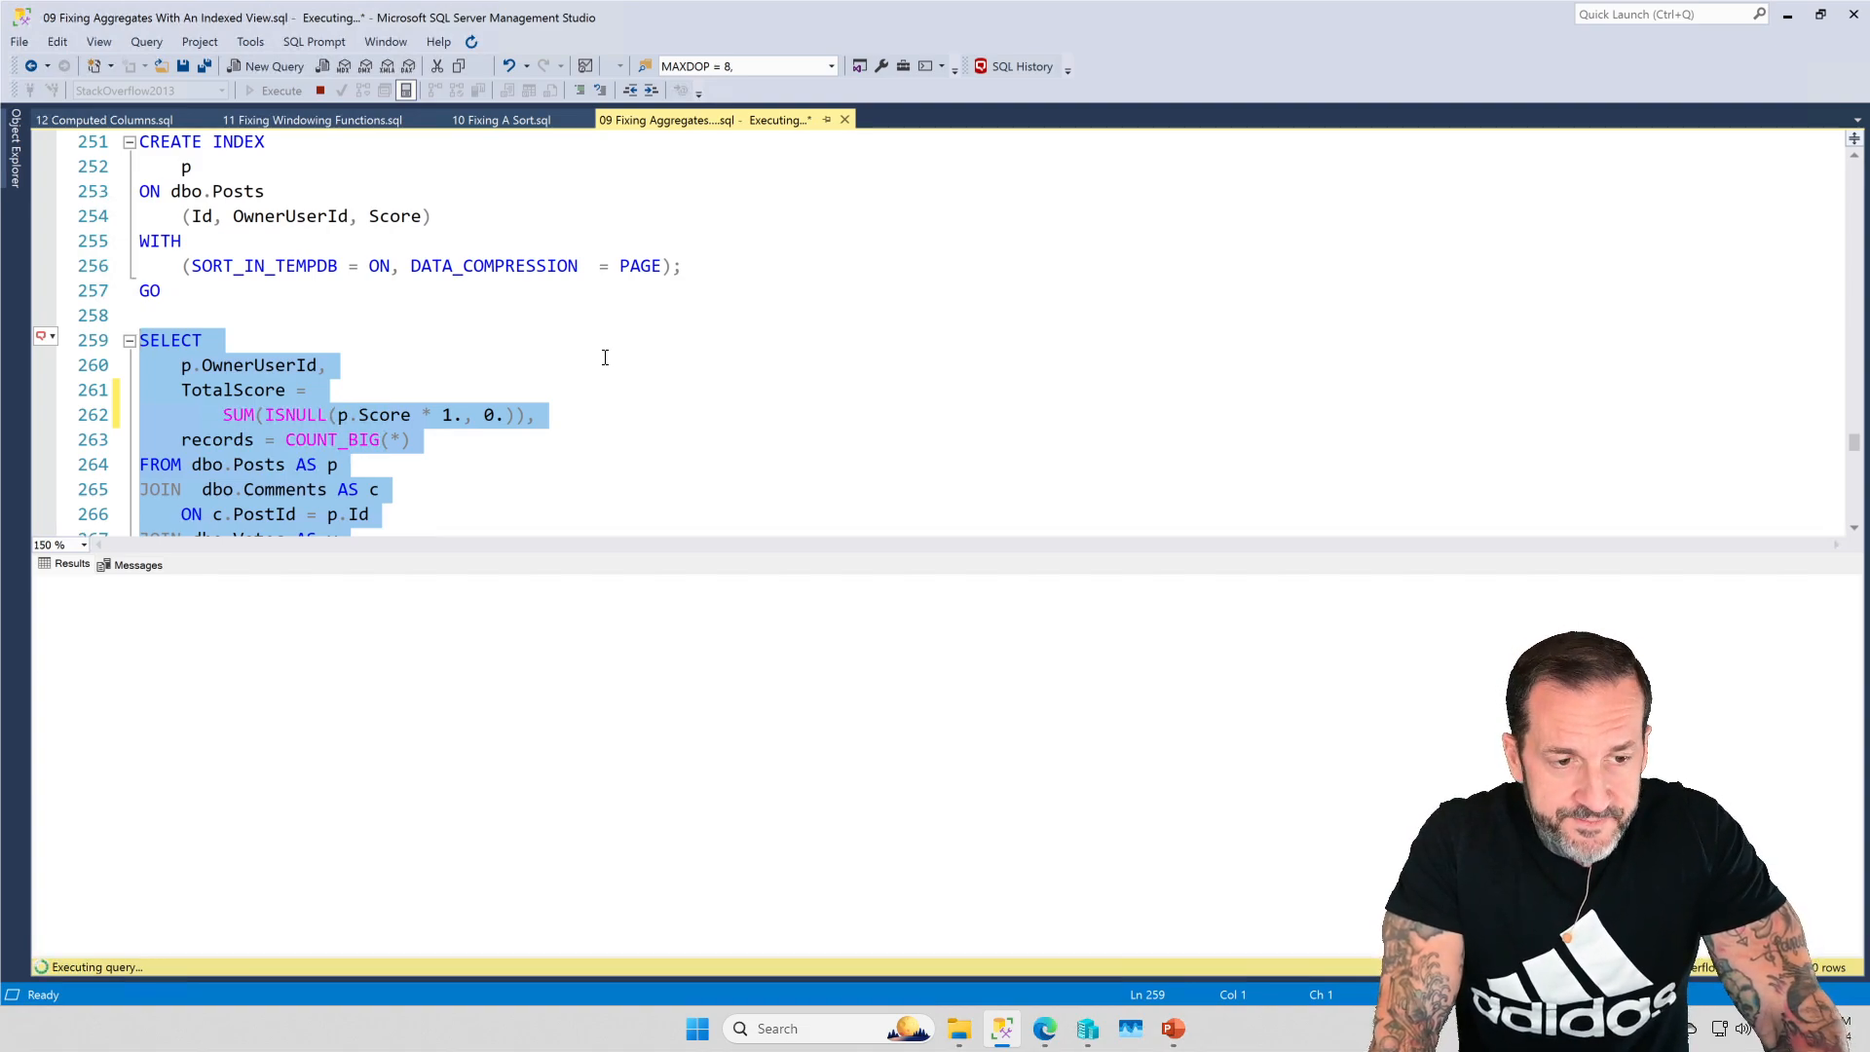
pyautogui.moveTo(681, 493)
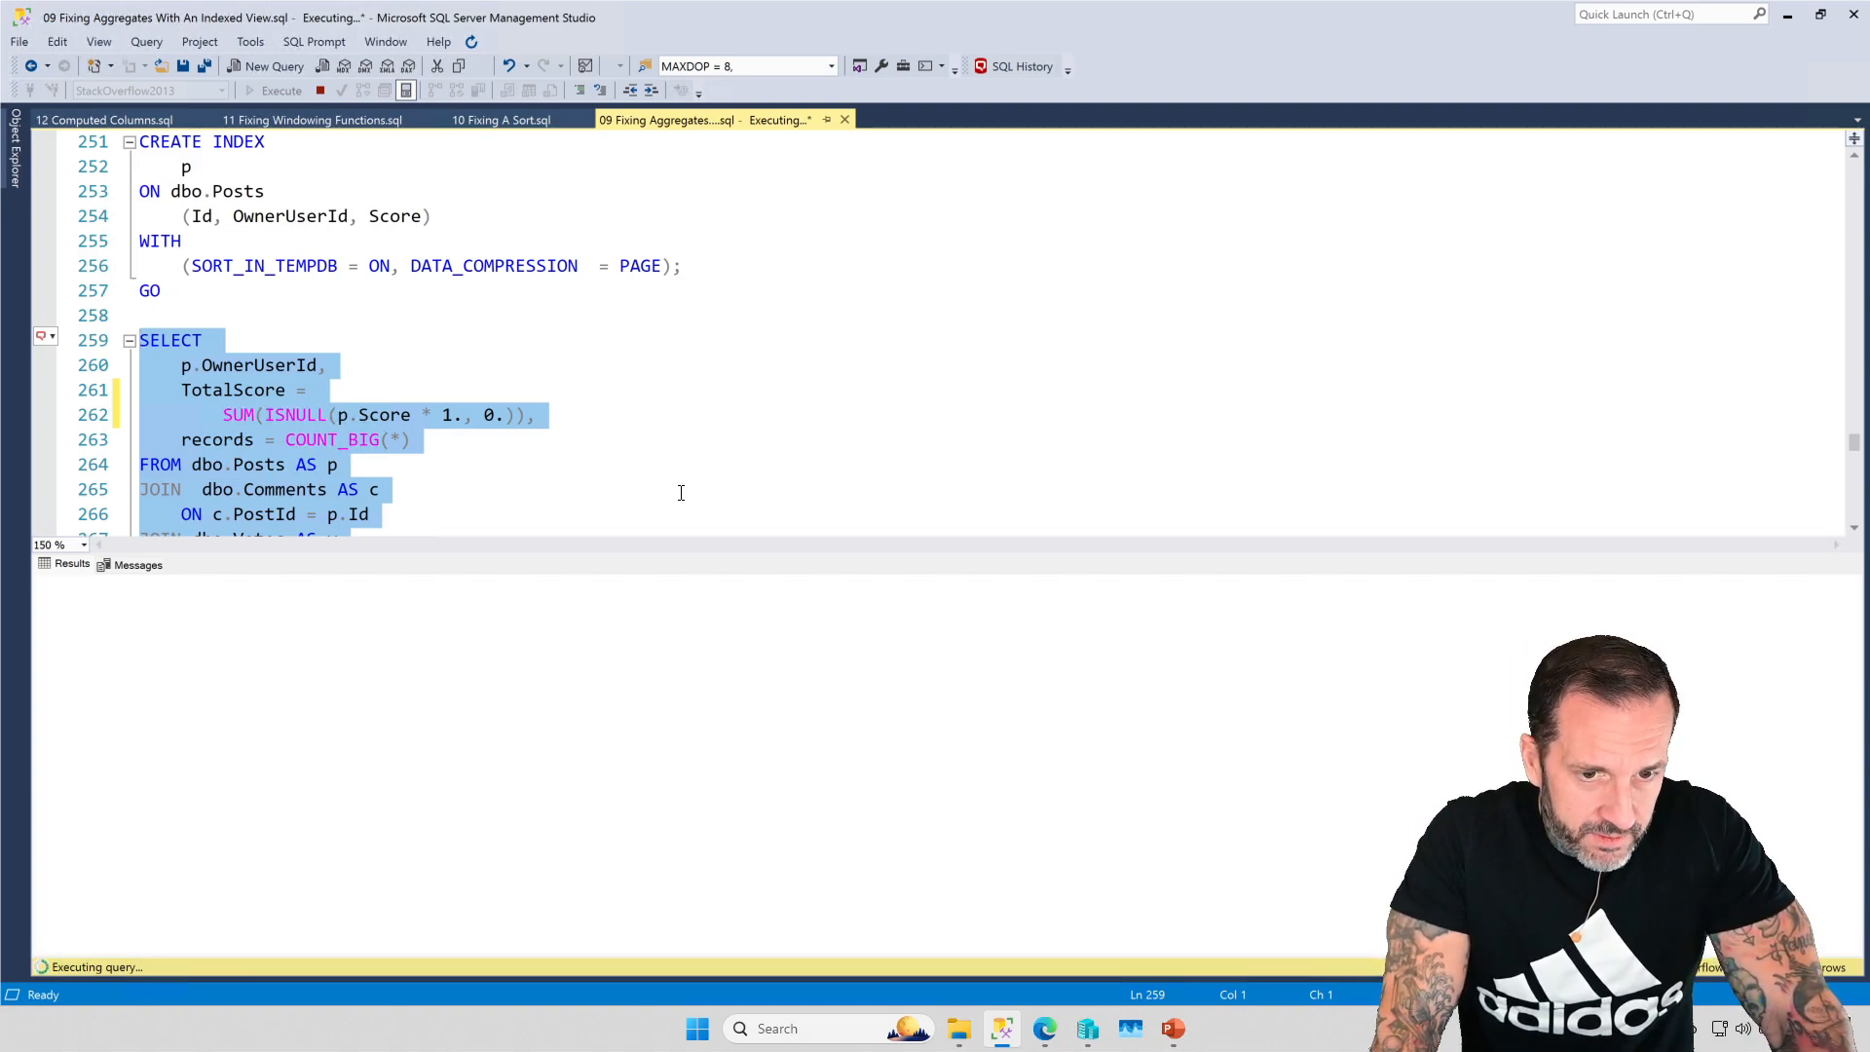
pyautogui.moveTo(740, 445)
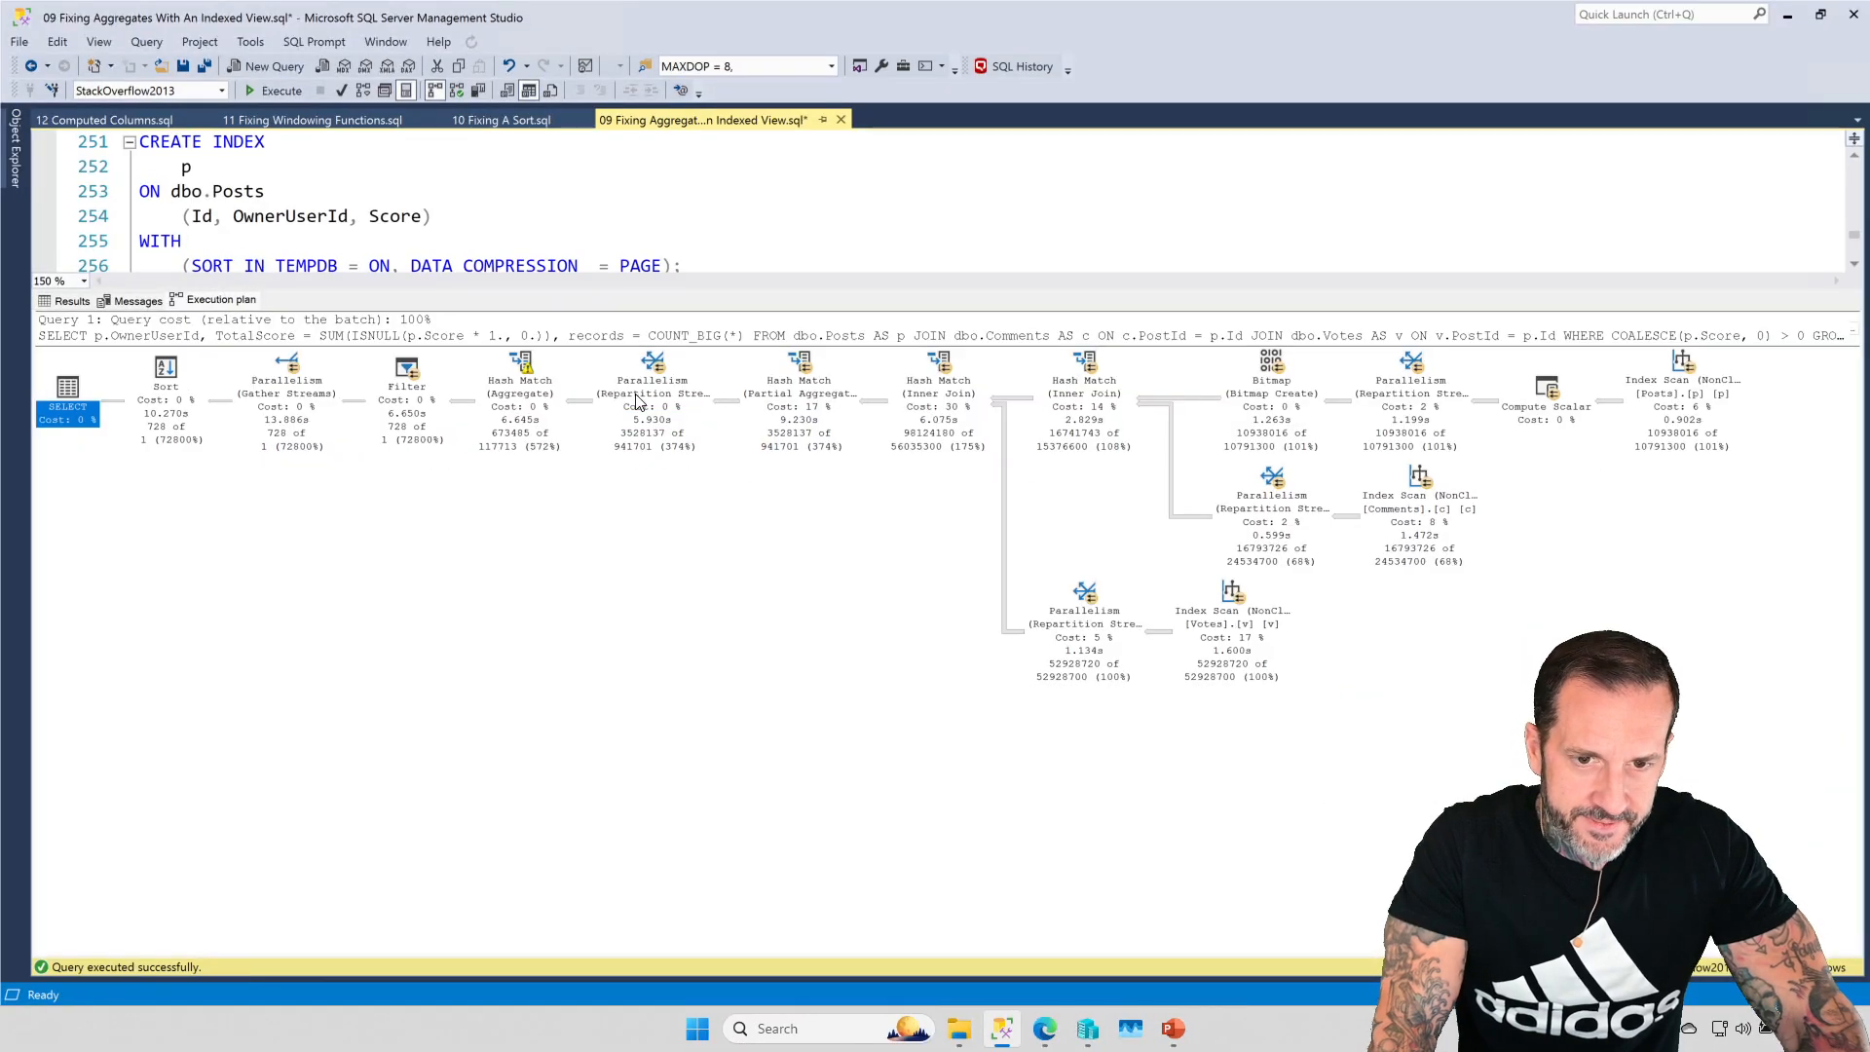
pyautogui.moveTo(742, 635)
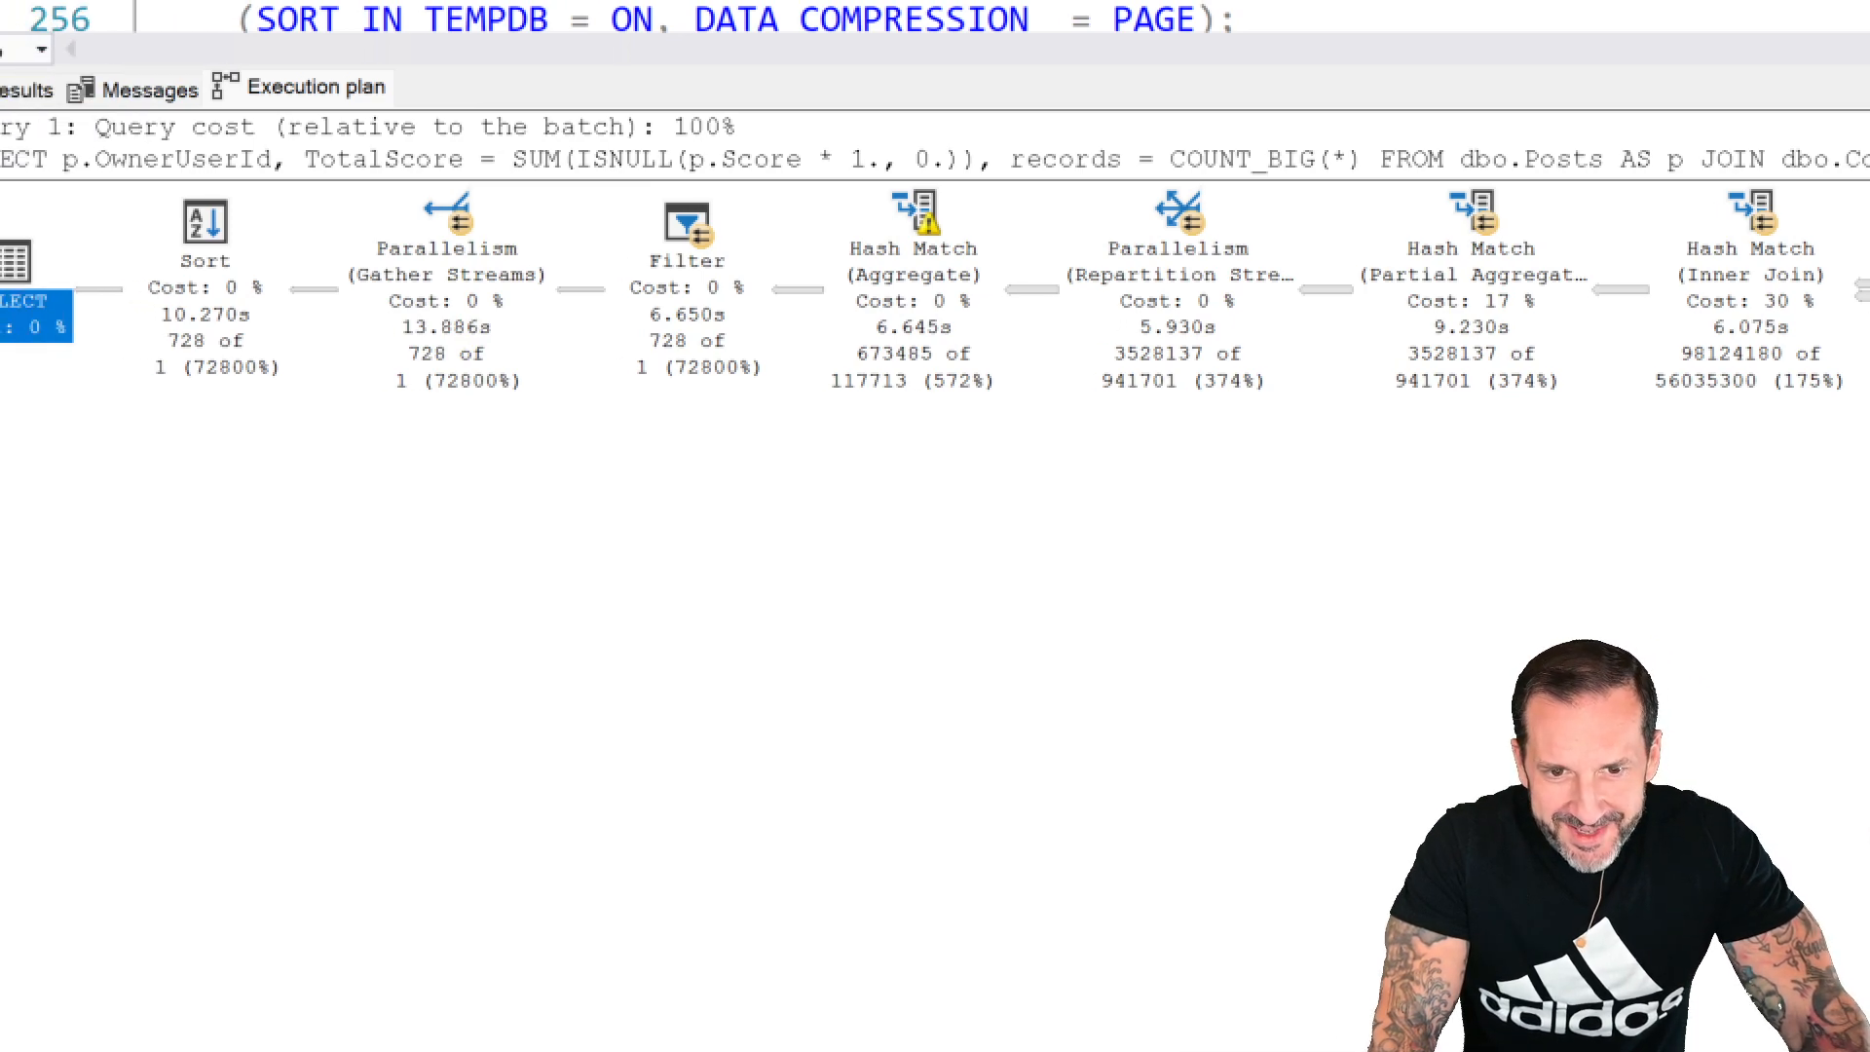
pyautogui.hscroll(3)
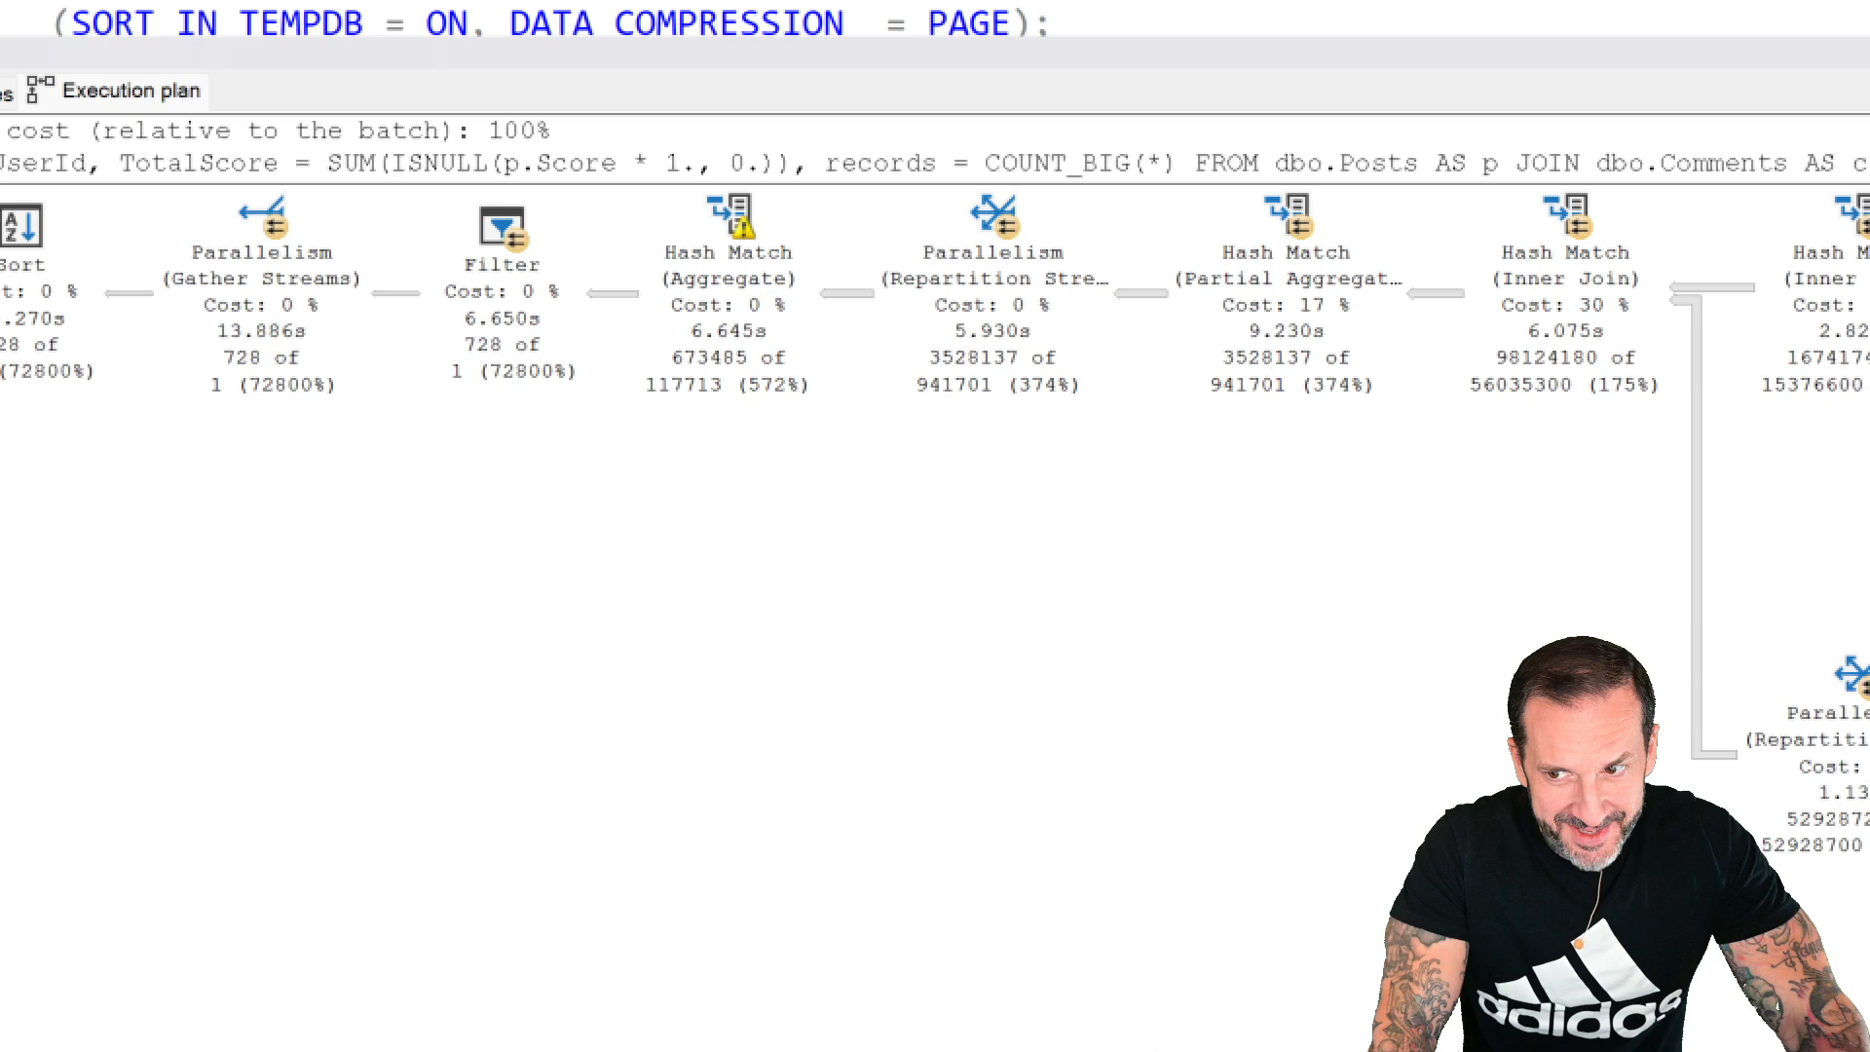
pyautogui.hscroll(3)
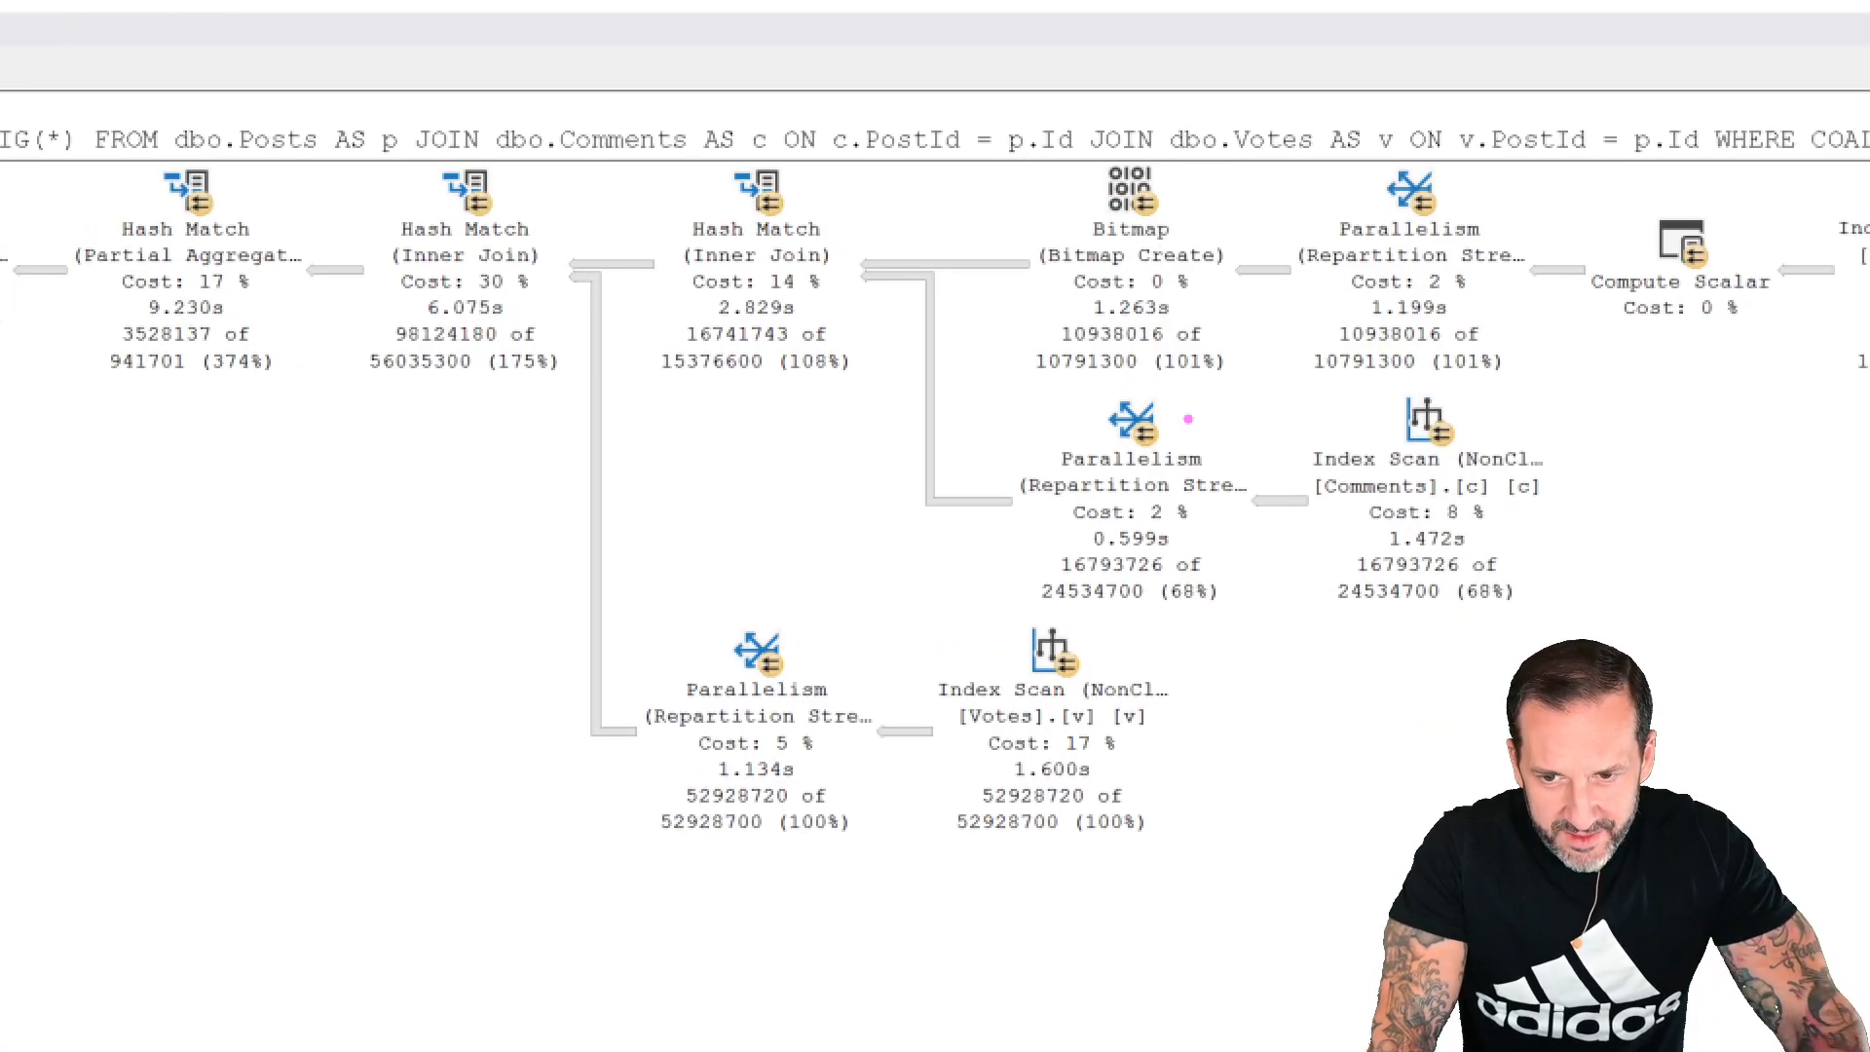
pyautogui.moveTo(978, 429); pyautogui.dragTo(1264, 663)
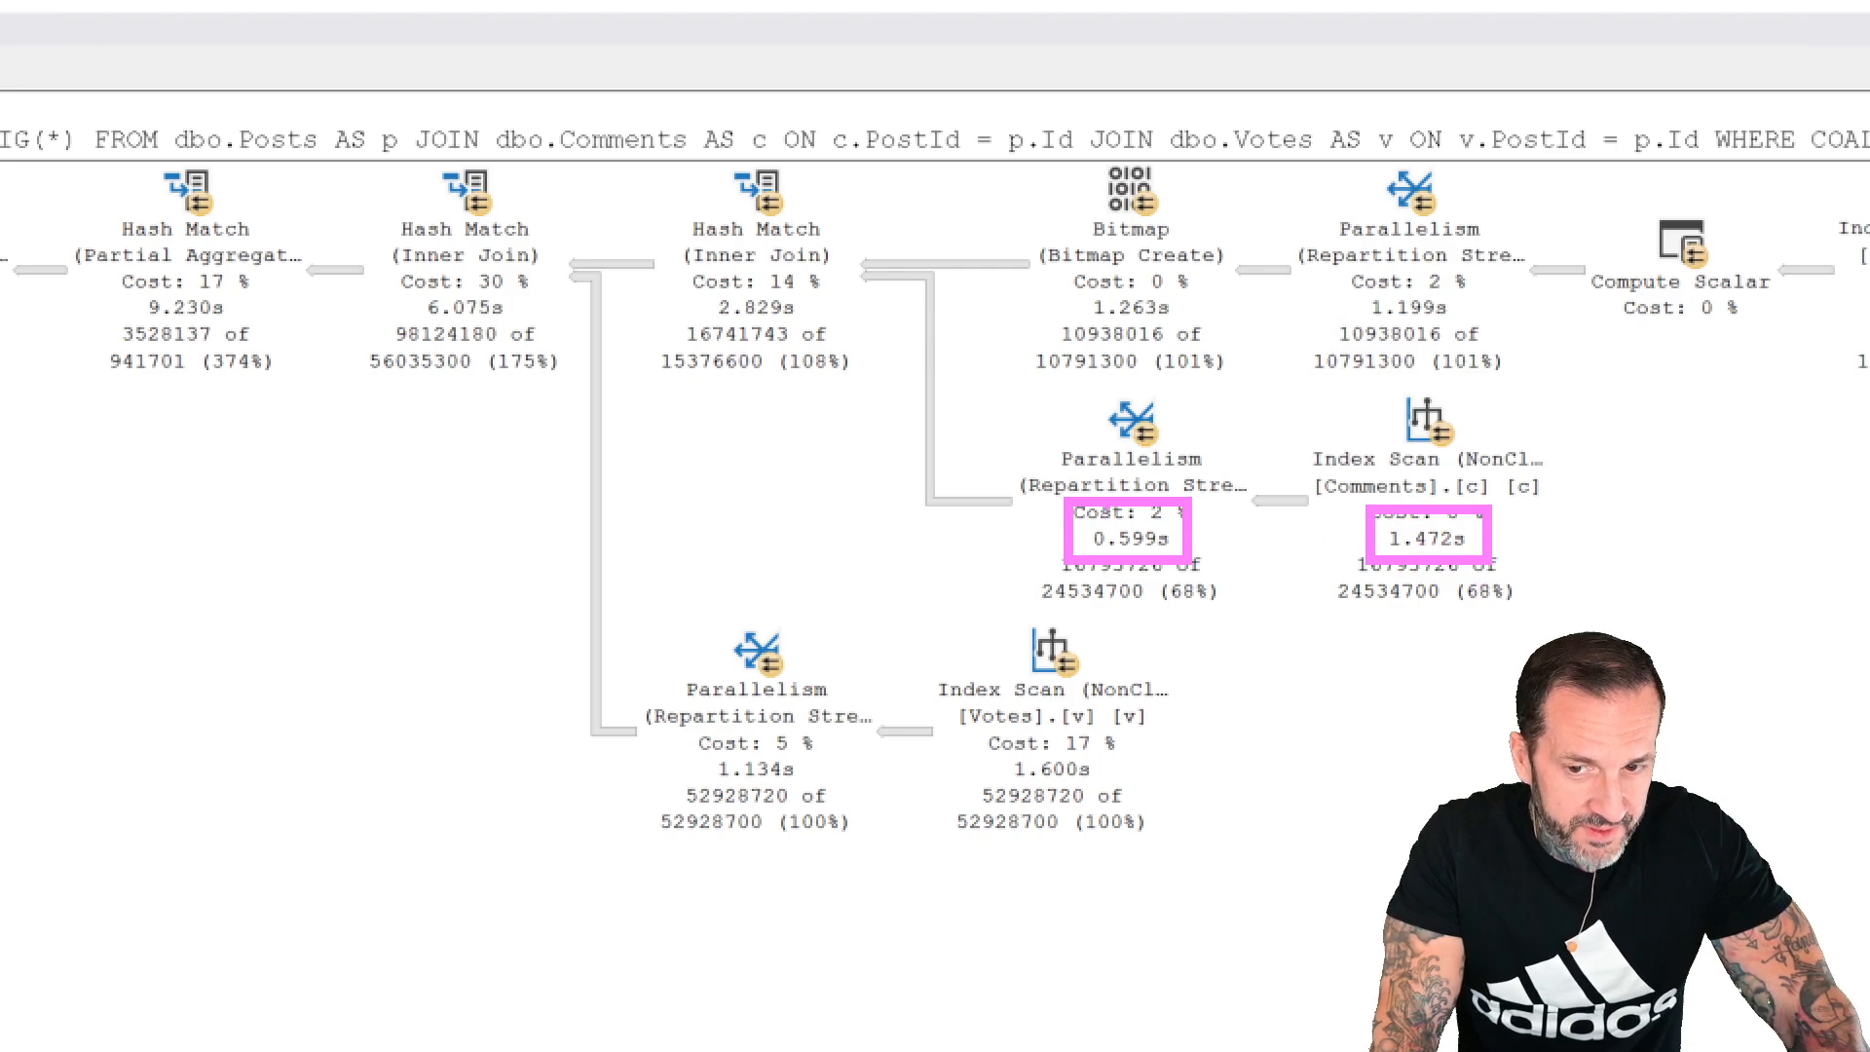
pyautogui.moveTo(1050, 382); pyautogui.dragTo(1210, 597)
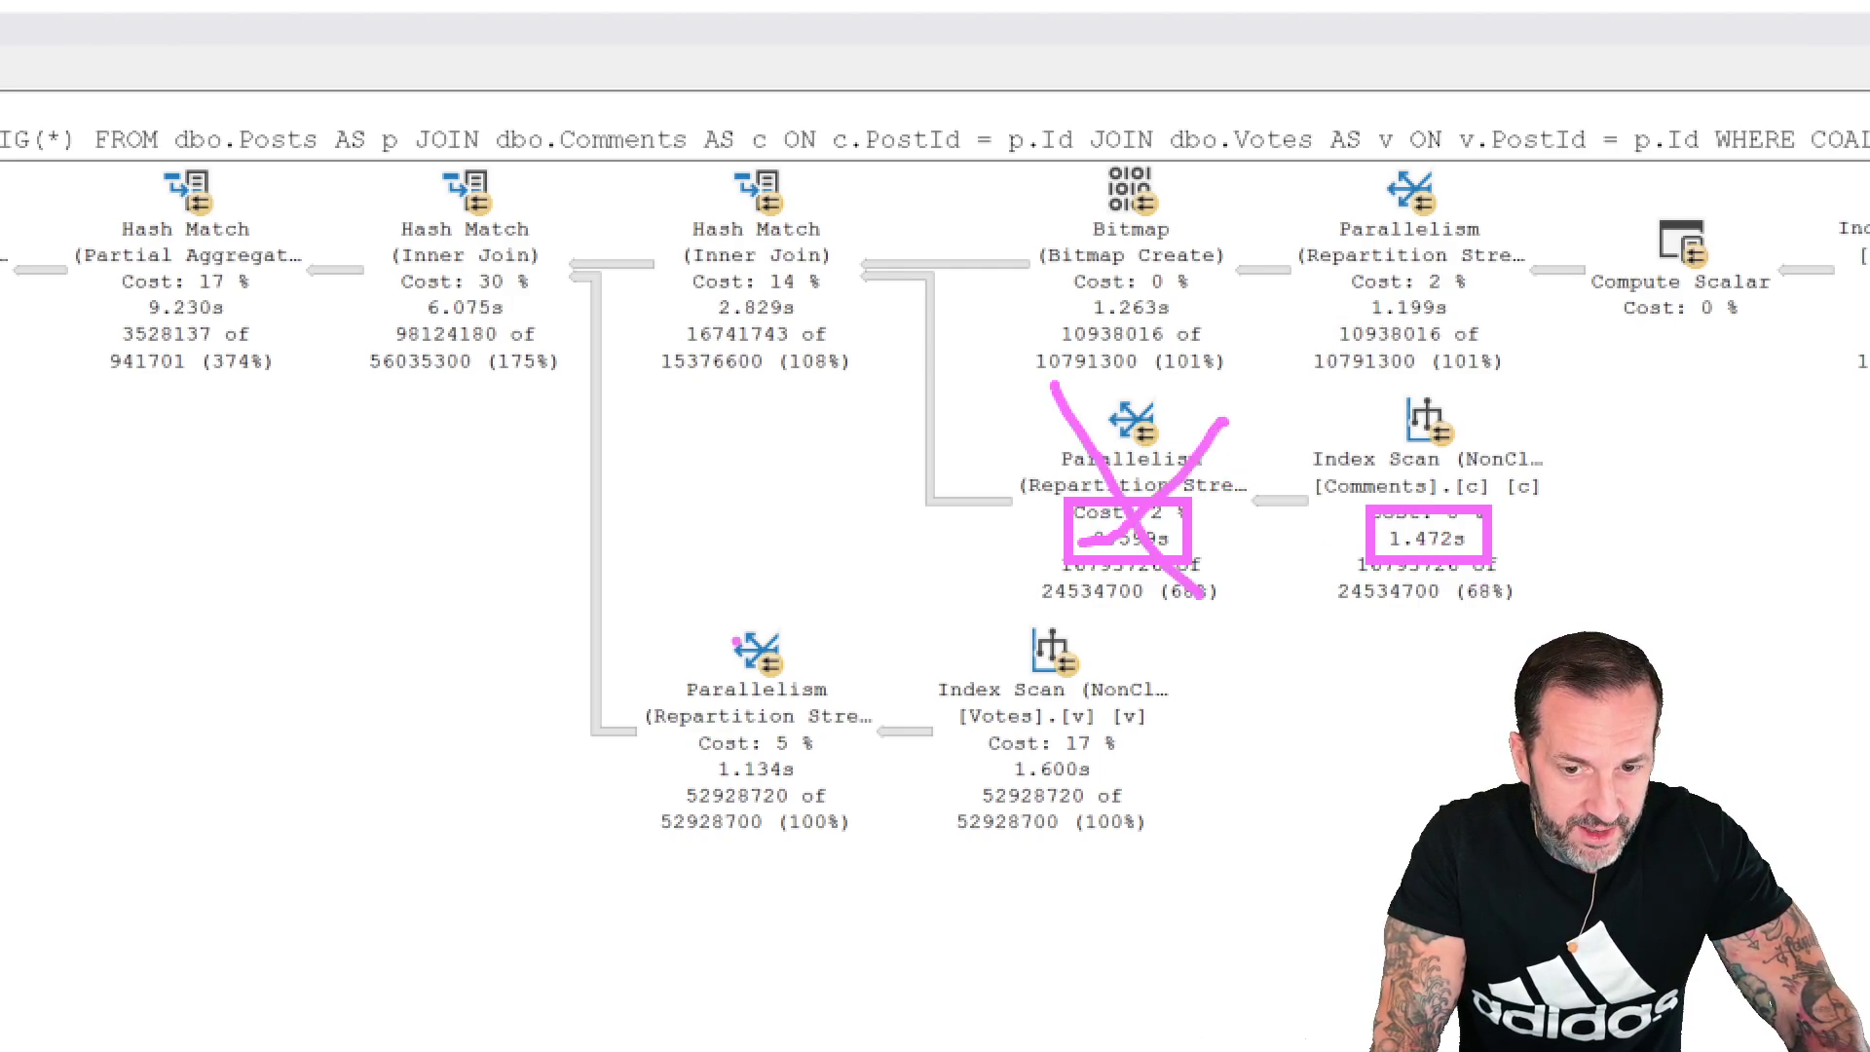
pyautogui.moveTo(716, 607); pyautogui.dragTo(913, 859)
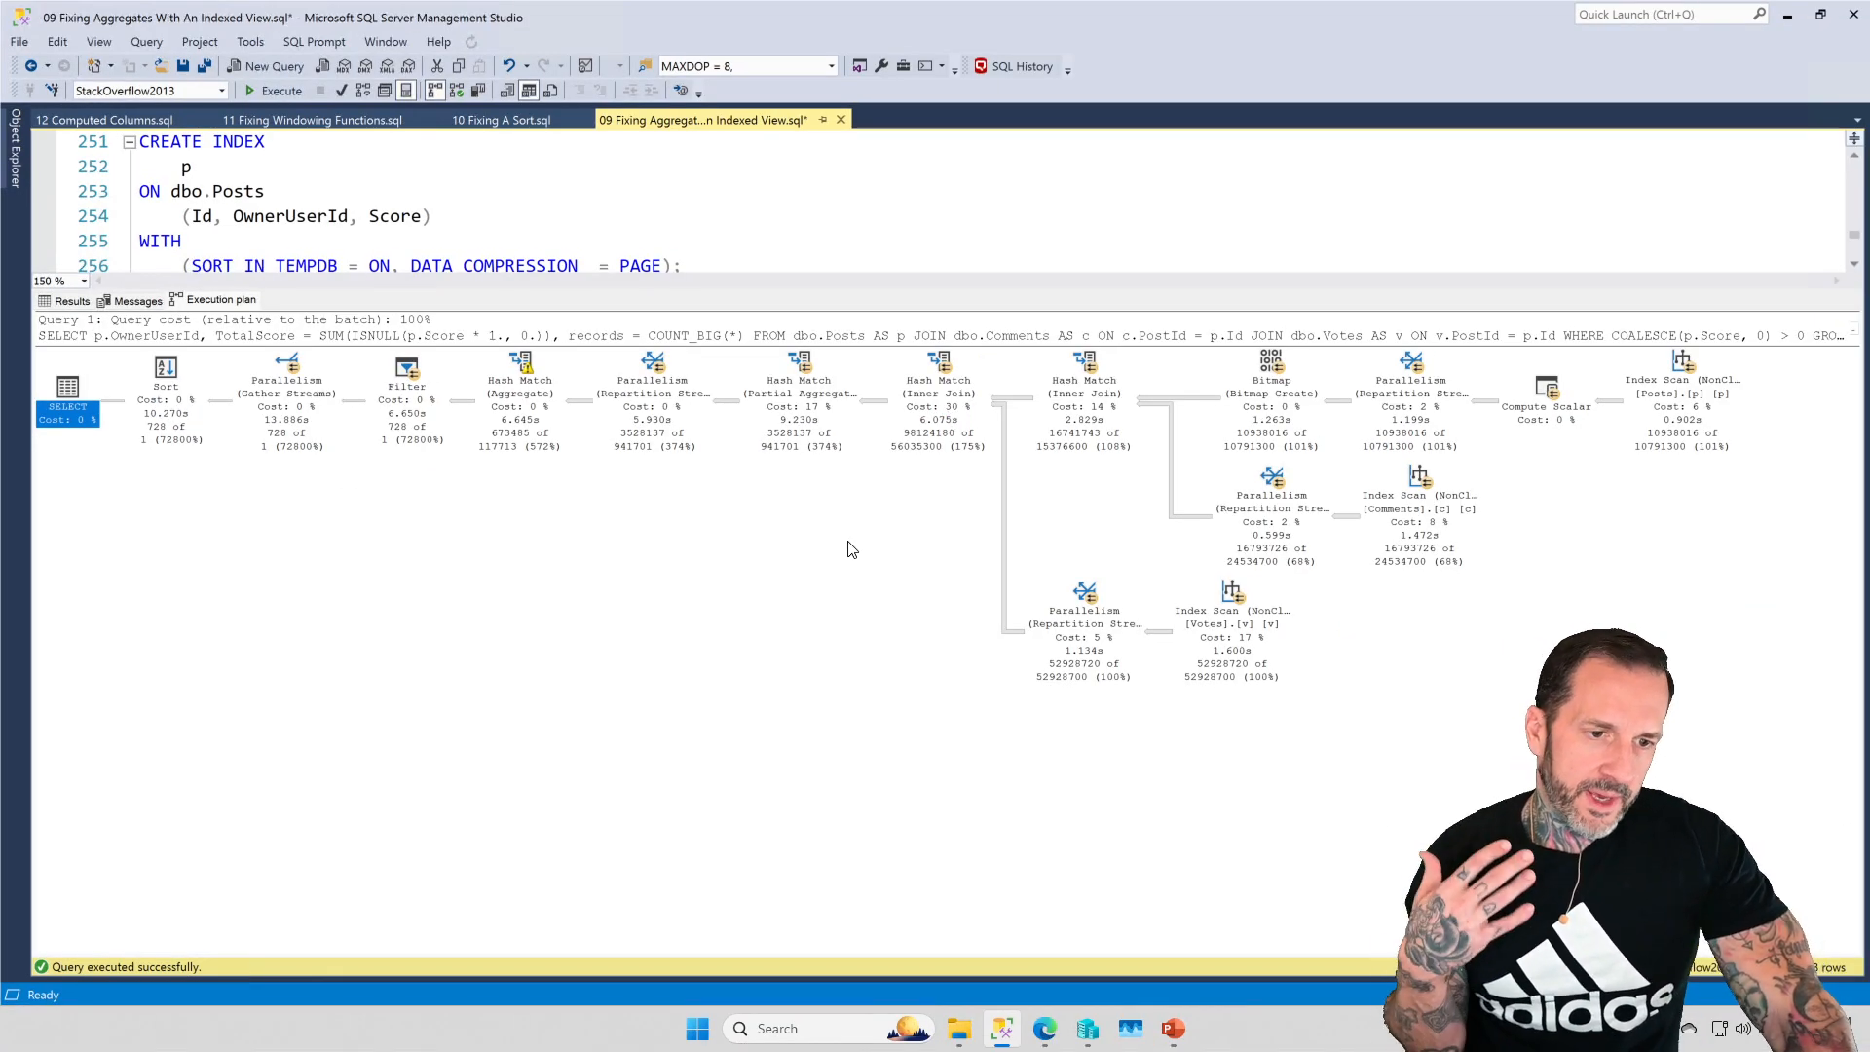
pyautogui.moveTo(938, 361)
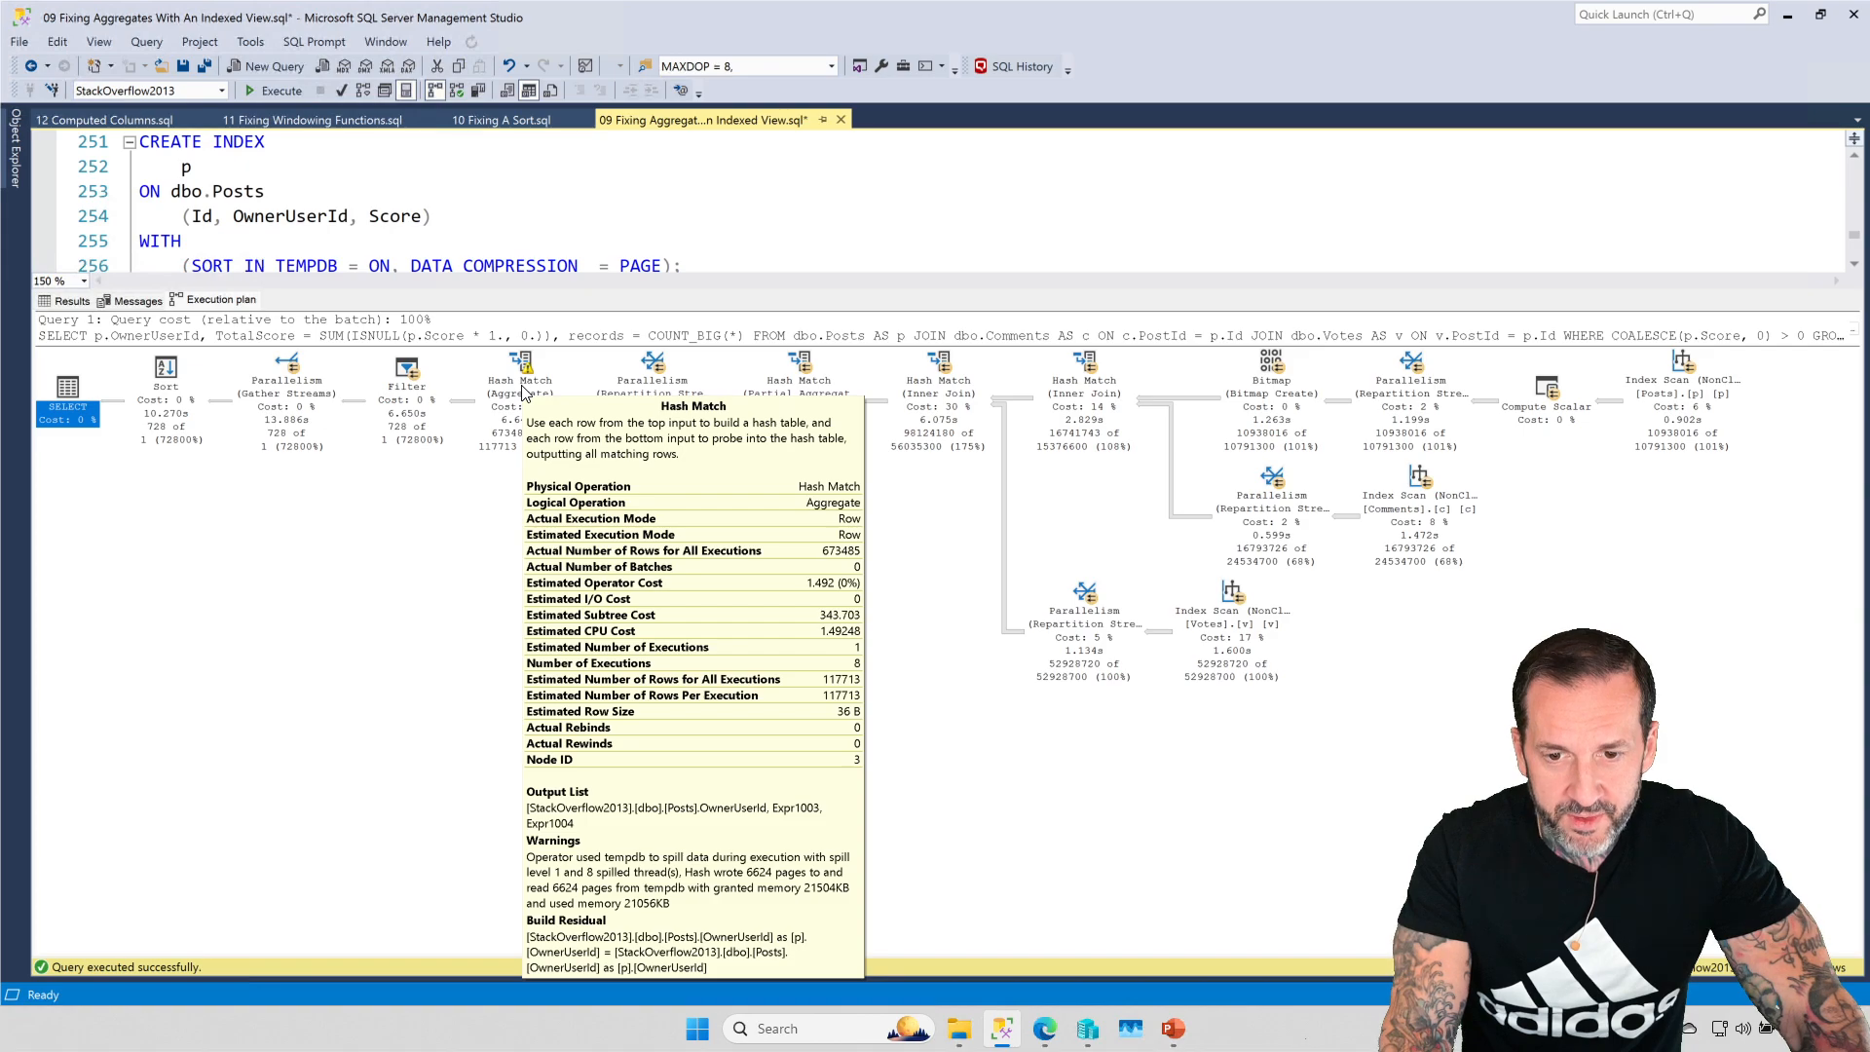
pyautogui.moveTo(578, 710)
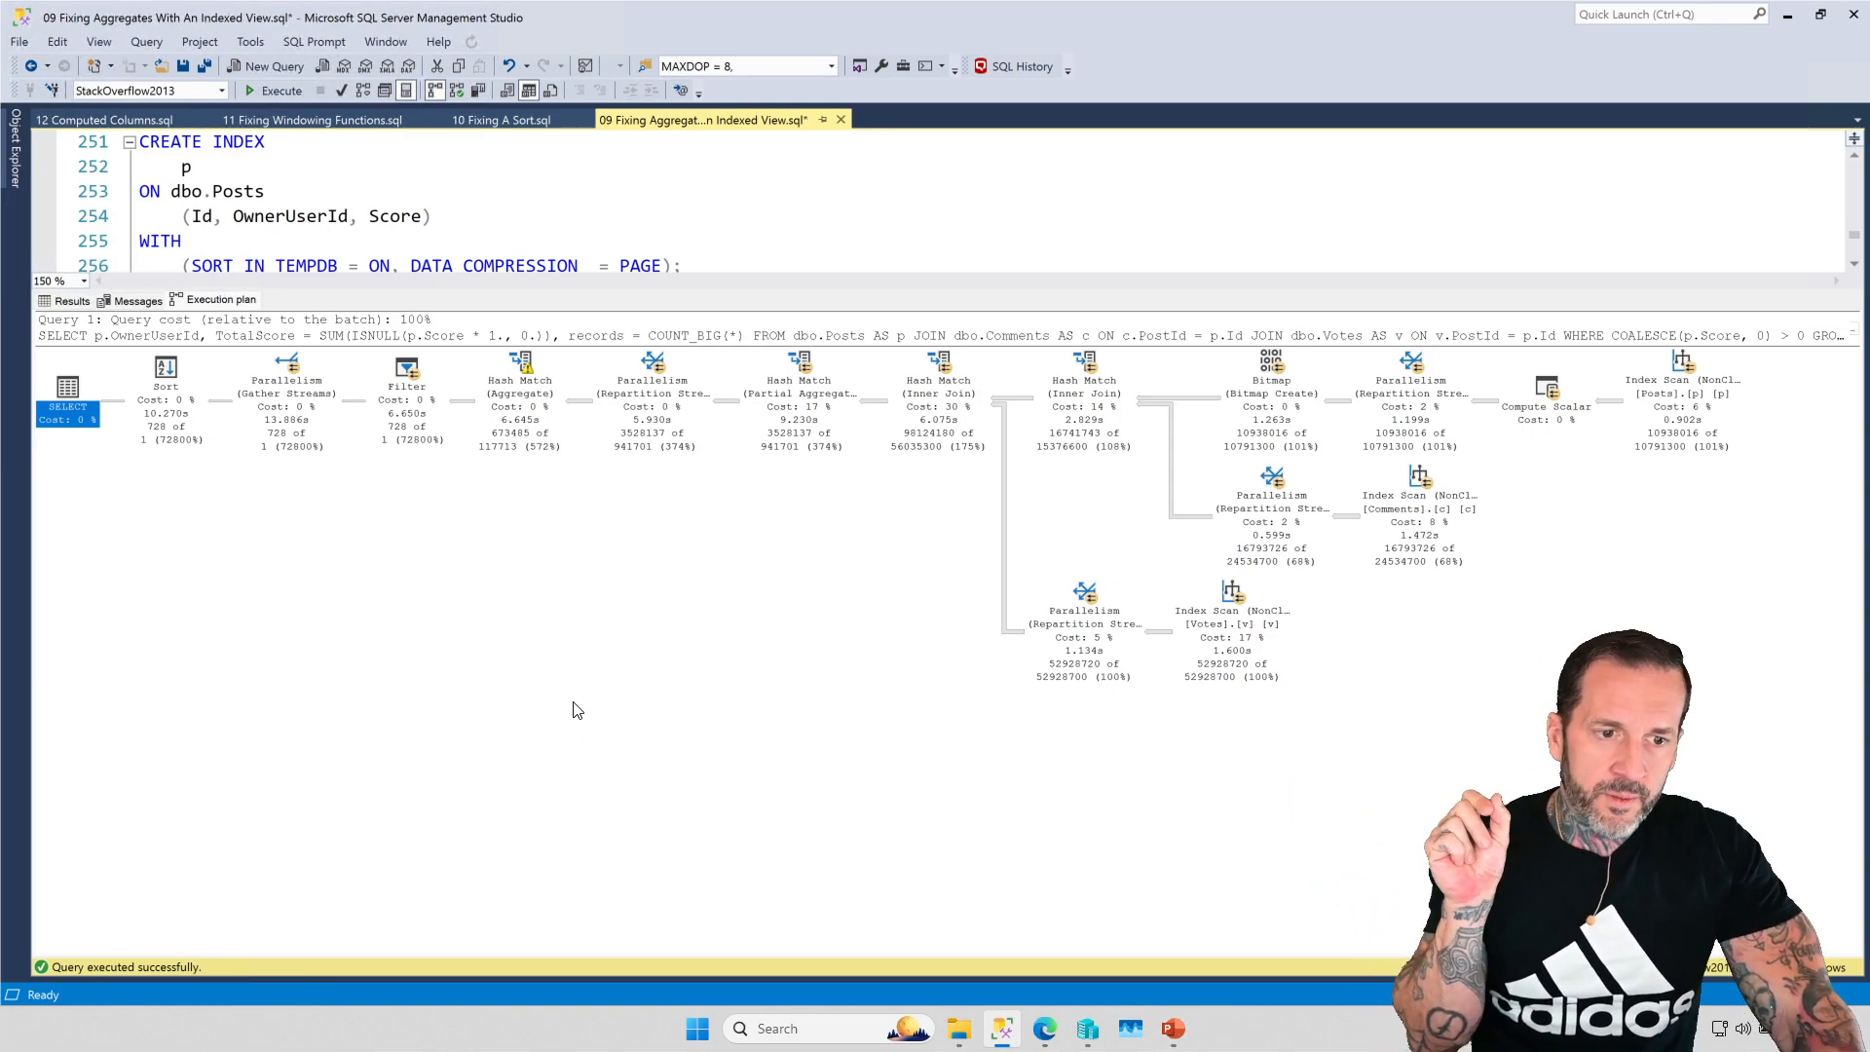
pyautogui.moveTo(1481, 593)
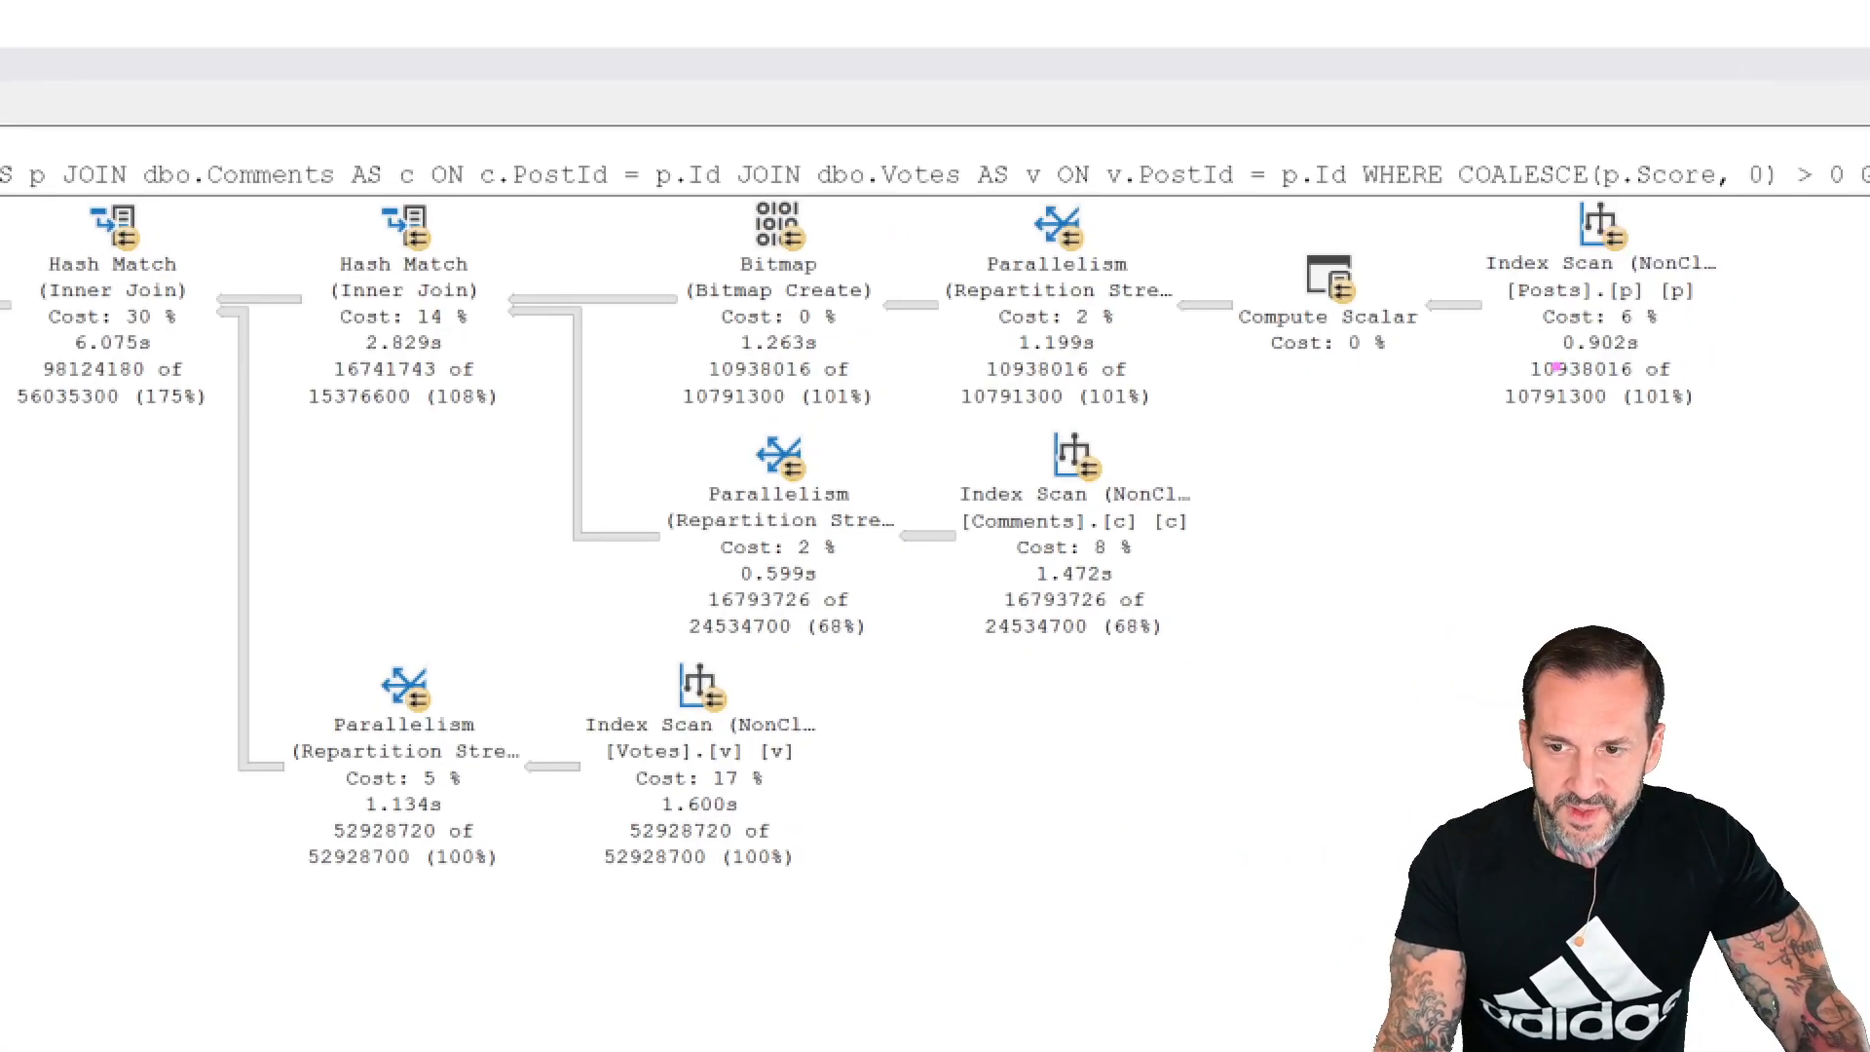
pyautogui.moveTo(119, 351); pyautogui.dragTo(1526, 370)
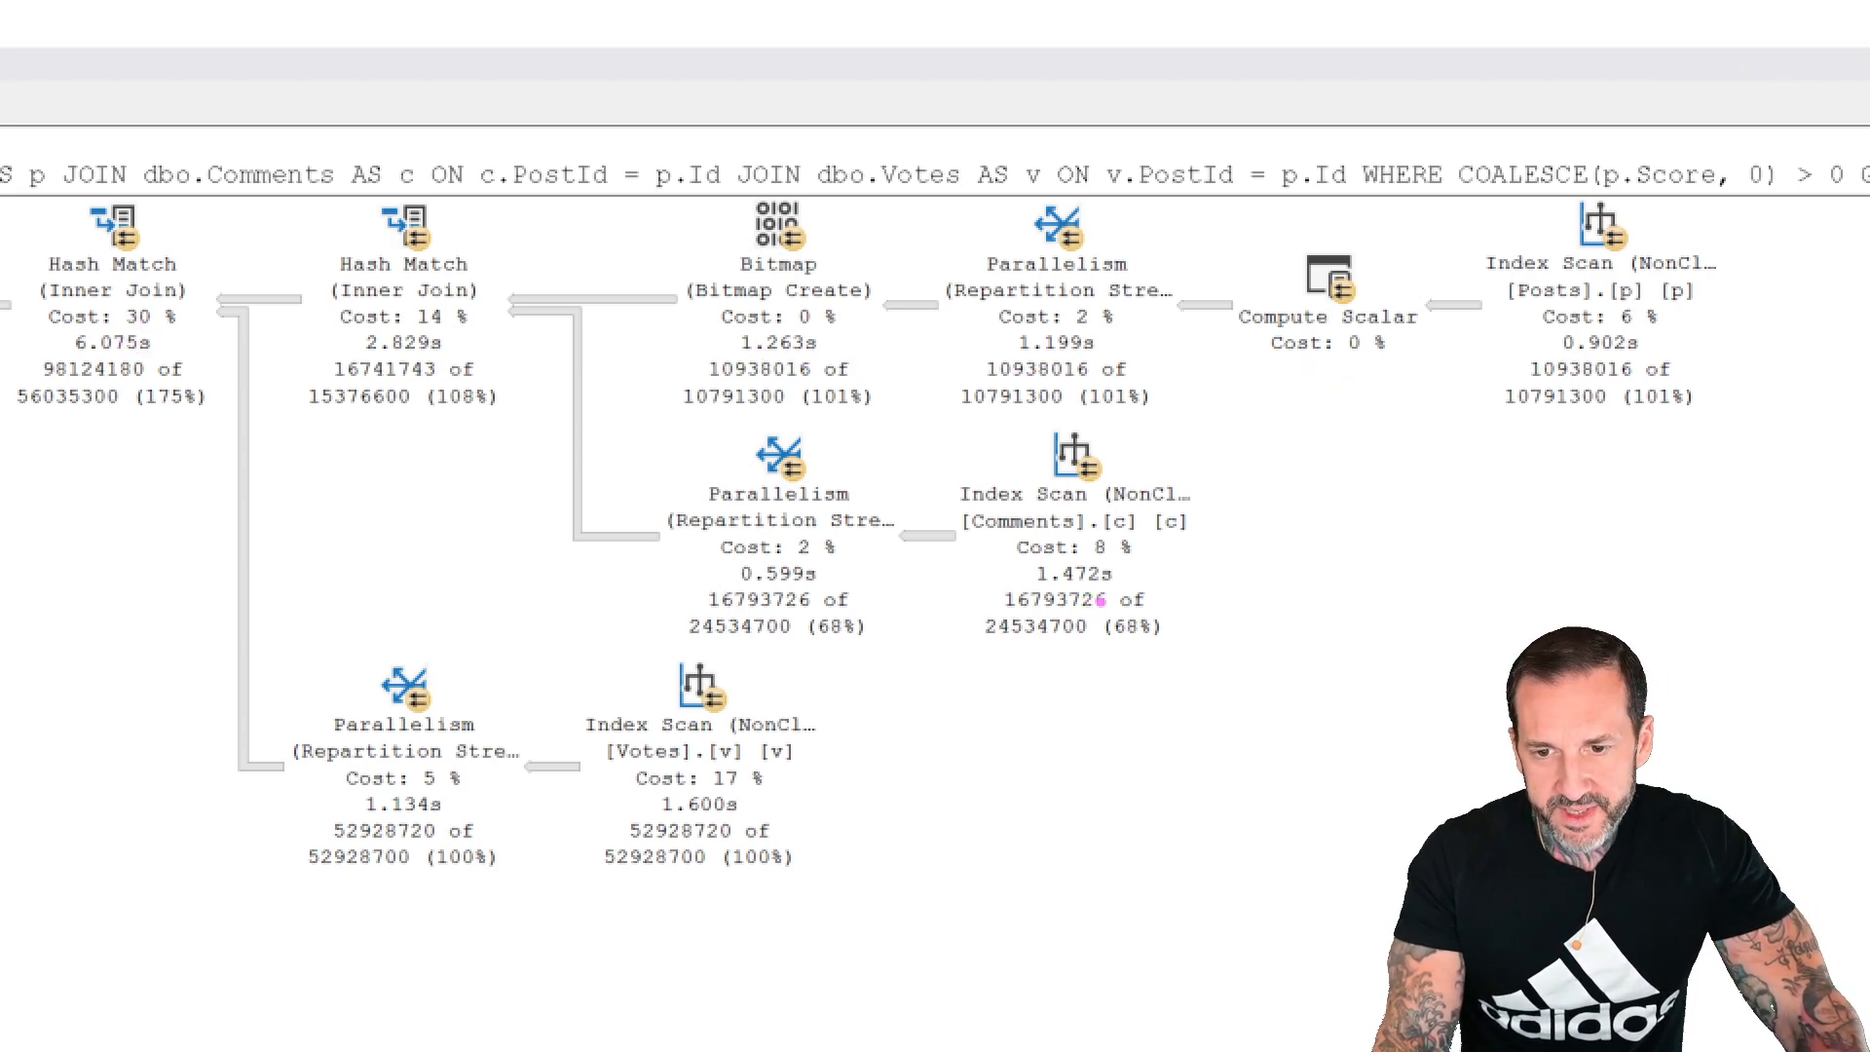
pyautogui.moveTo(805, 602); pyautogui.dragTo(1116, 610)
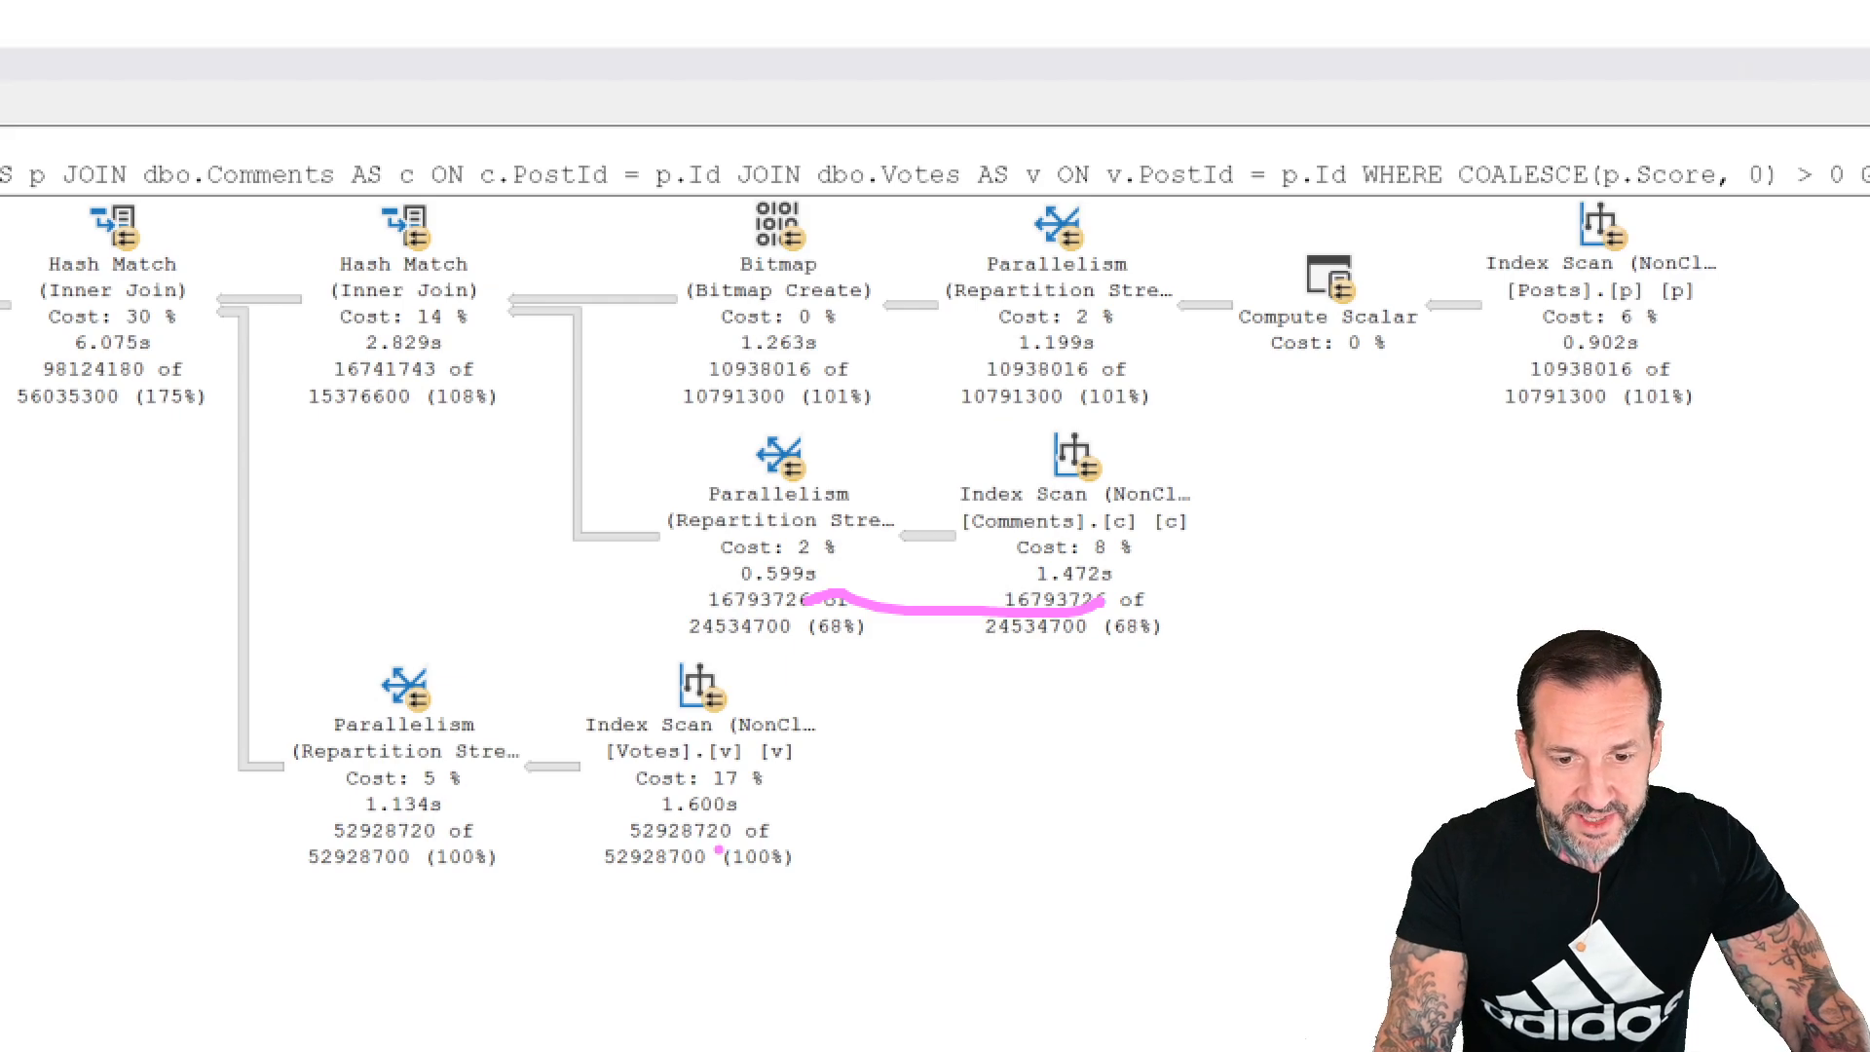
pyautogui.moveTo(430, 812); pyautogui.dragTo(716, 829)
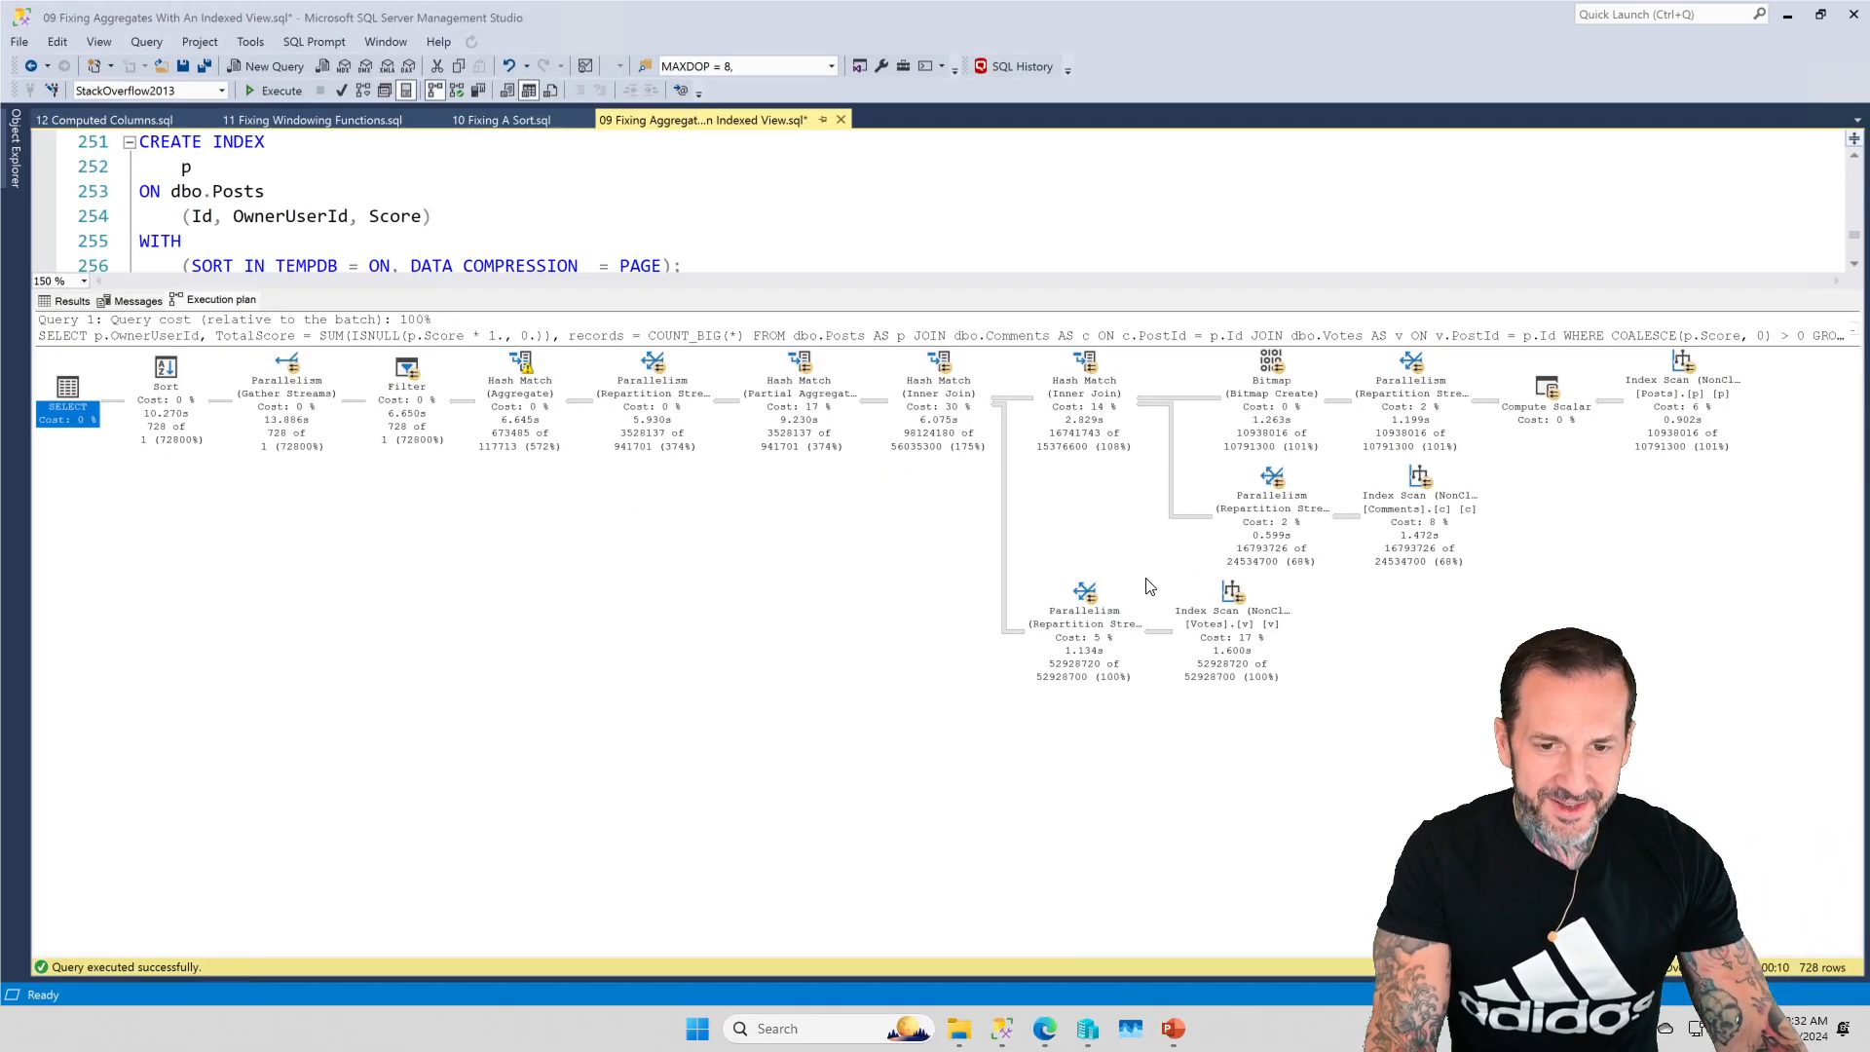
pyautogui.moveTo(285, 366)
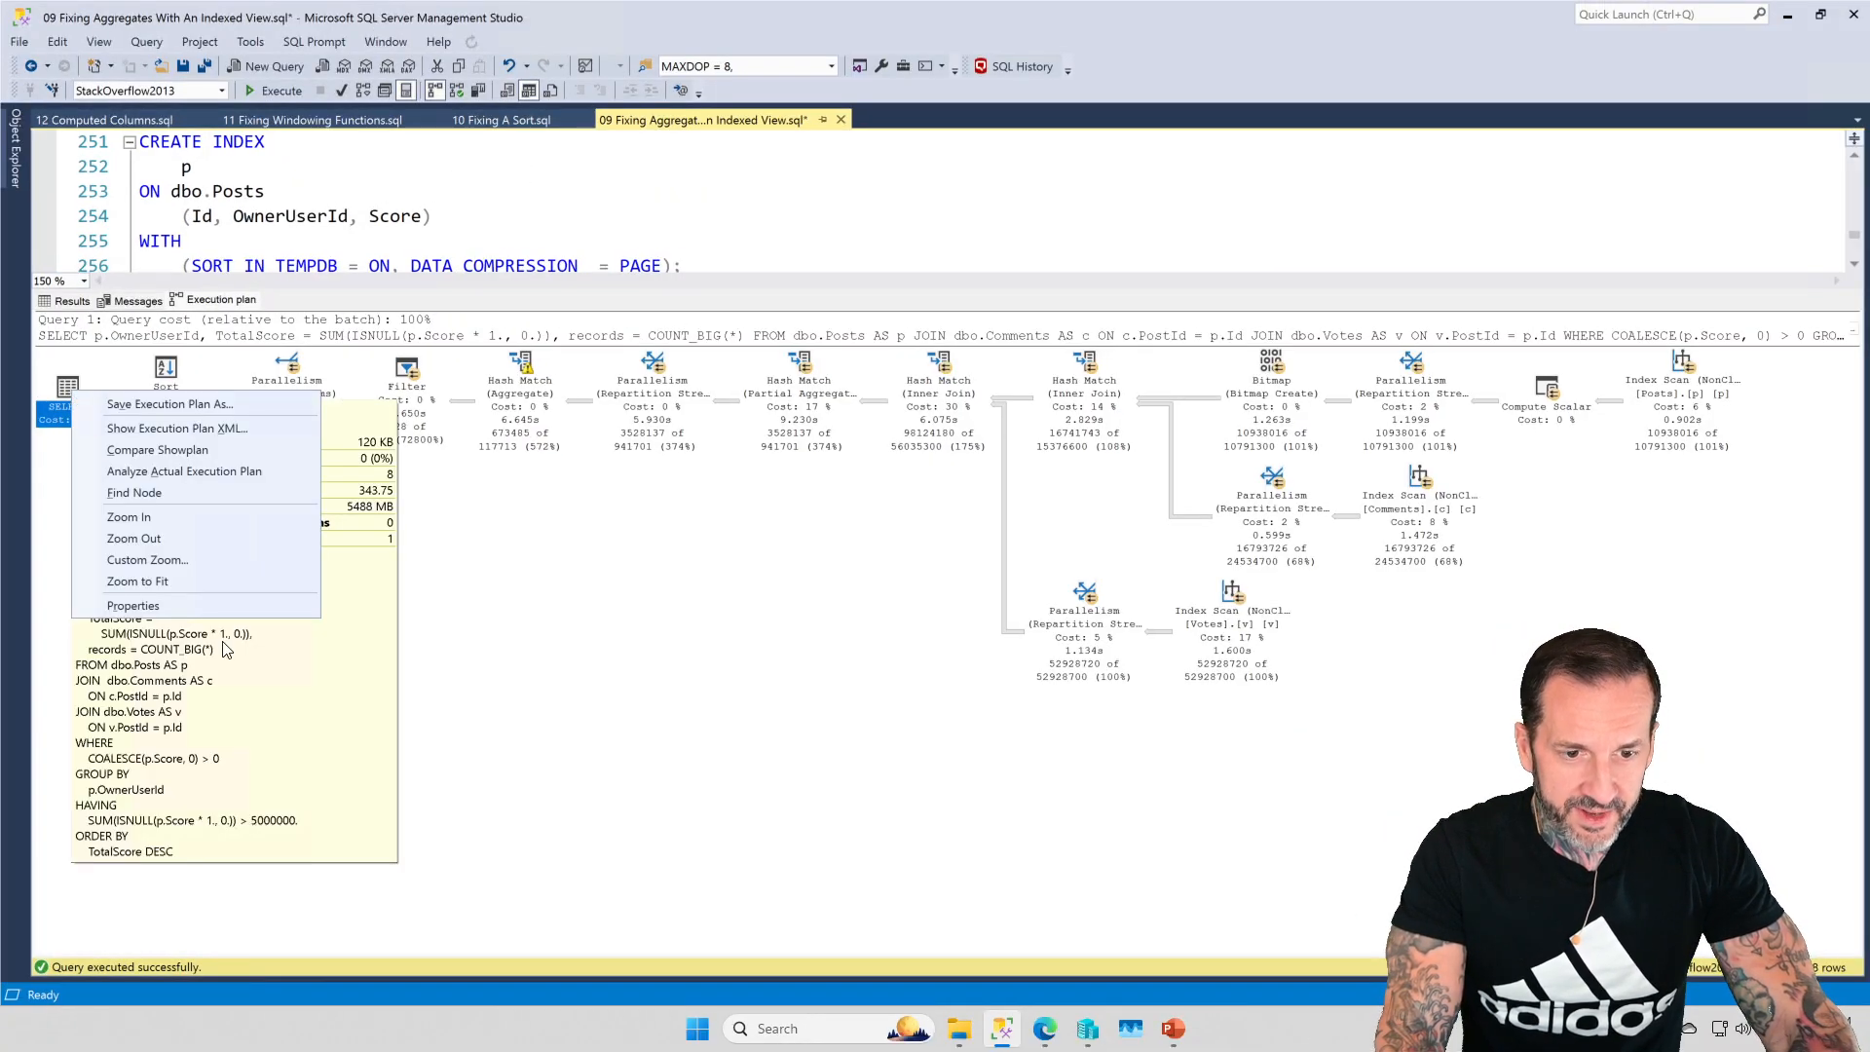
# - Hide the plan pane to return to the aggregate query text with its HAVING threshold
pyautogui.click(132, 605)
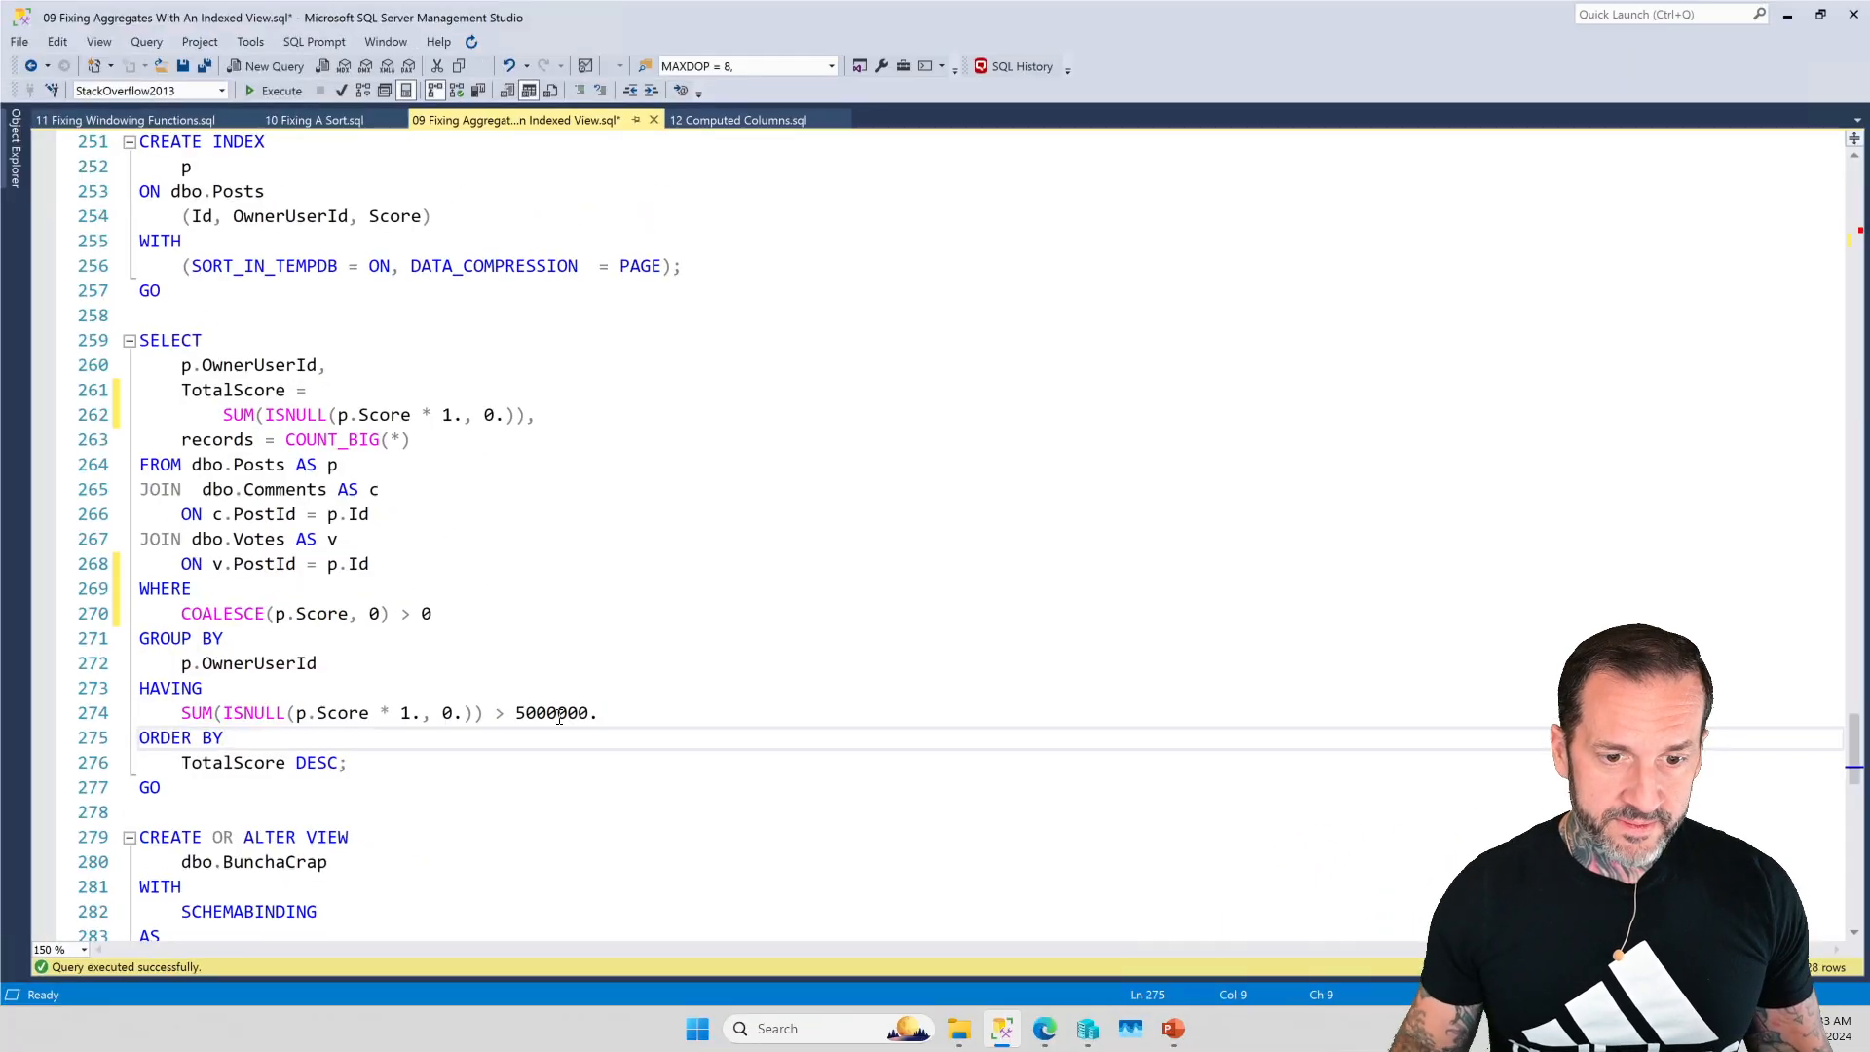
# - Create the unique clustered index bc on dbo.BunchaCrap and confirm it completes successfully
pyautogui.scroll(-3)
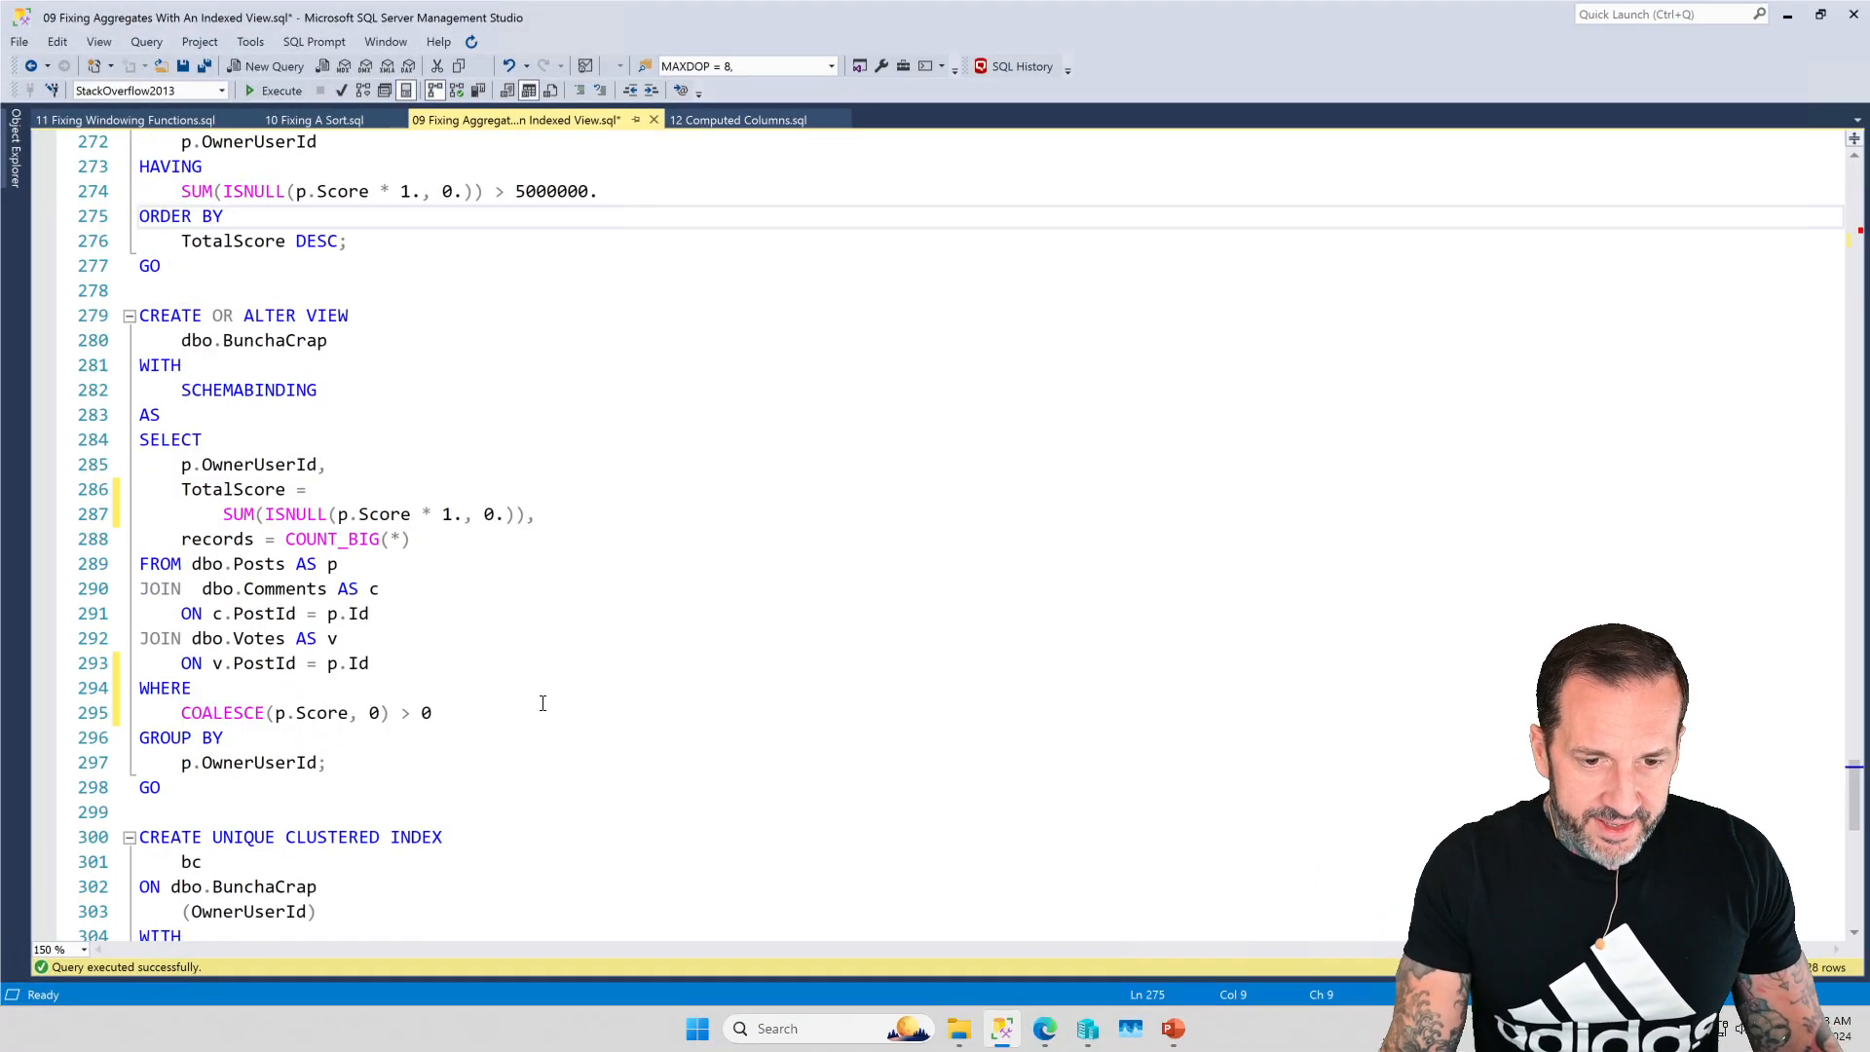
pyautogui.moveTo(138, 414); pyautogui.dragTo(164, 787)
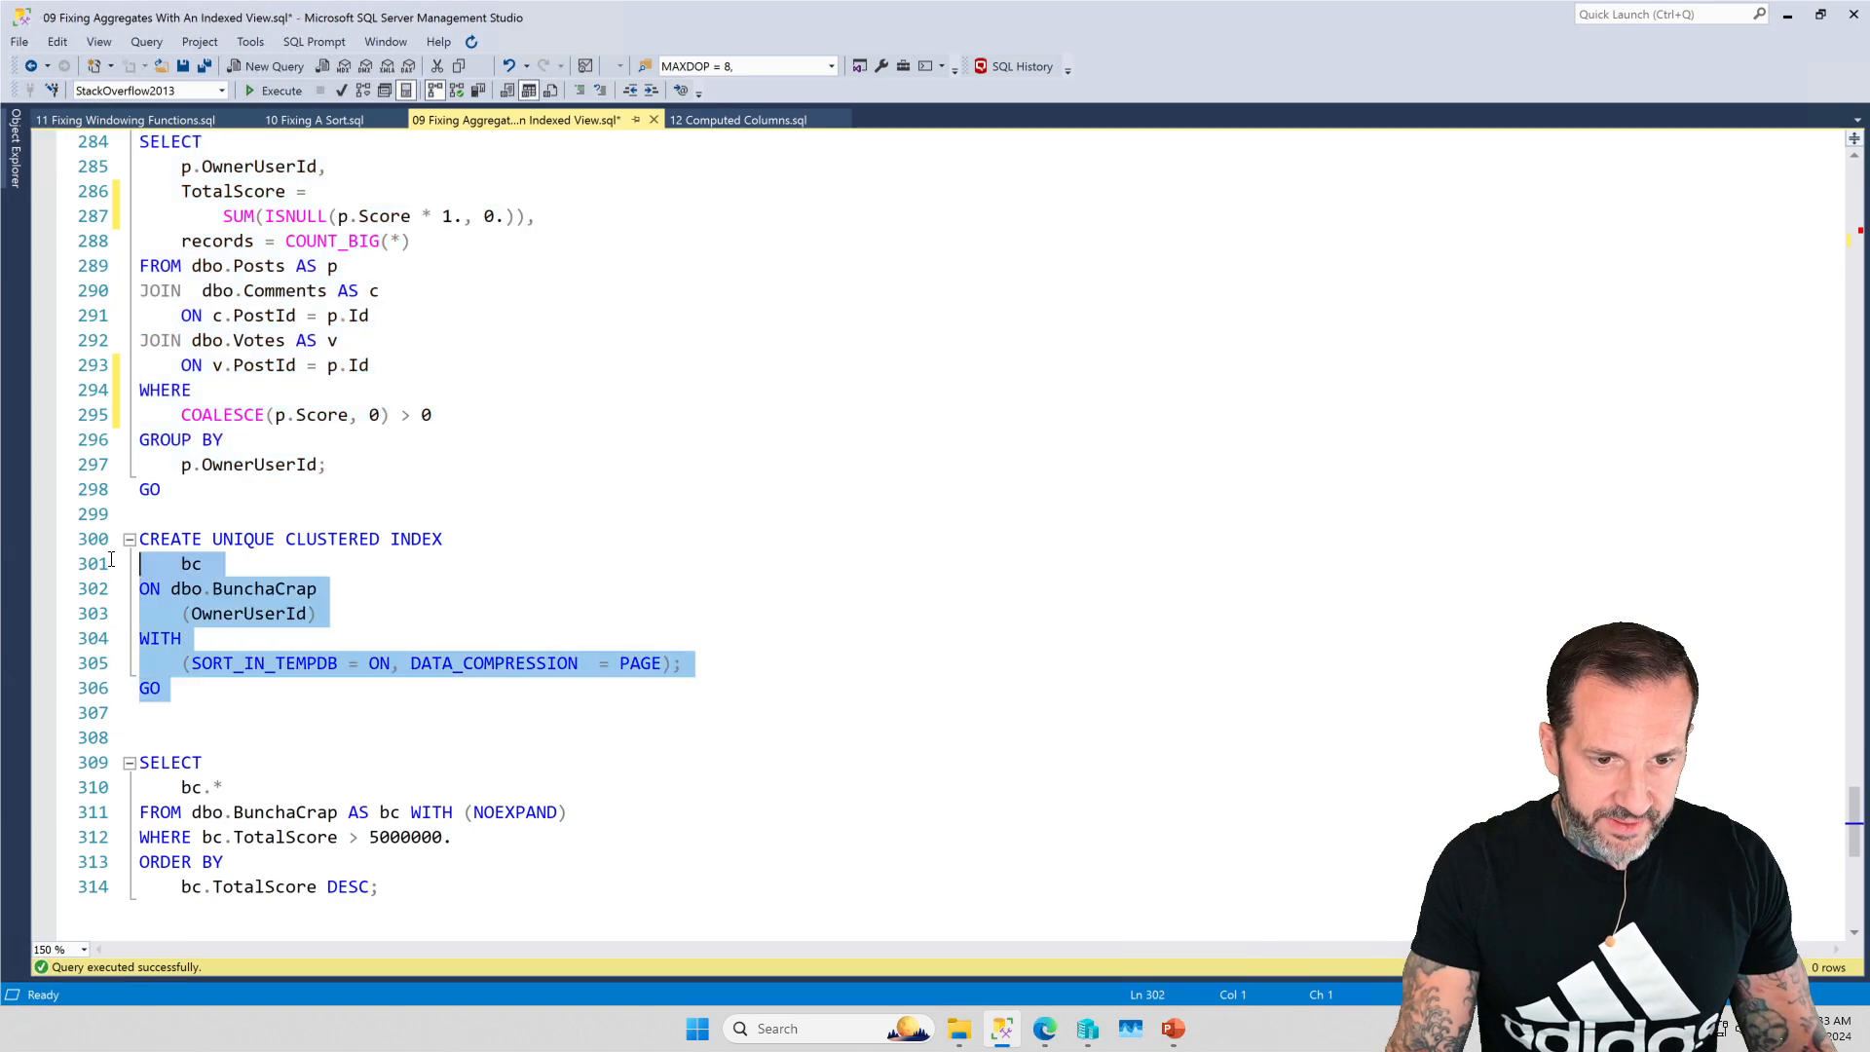
pyautogui.click(278, 91)
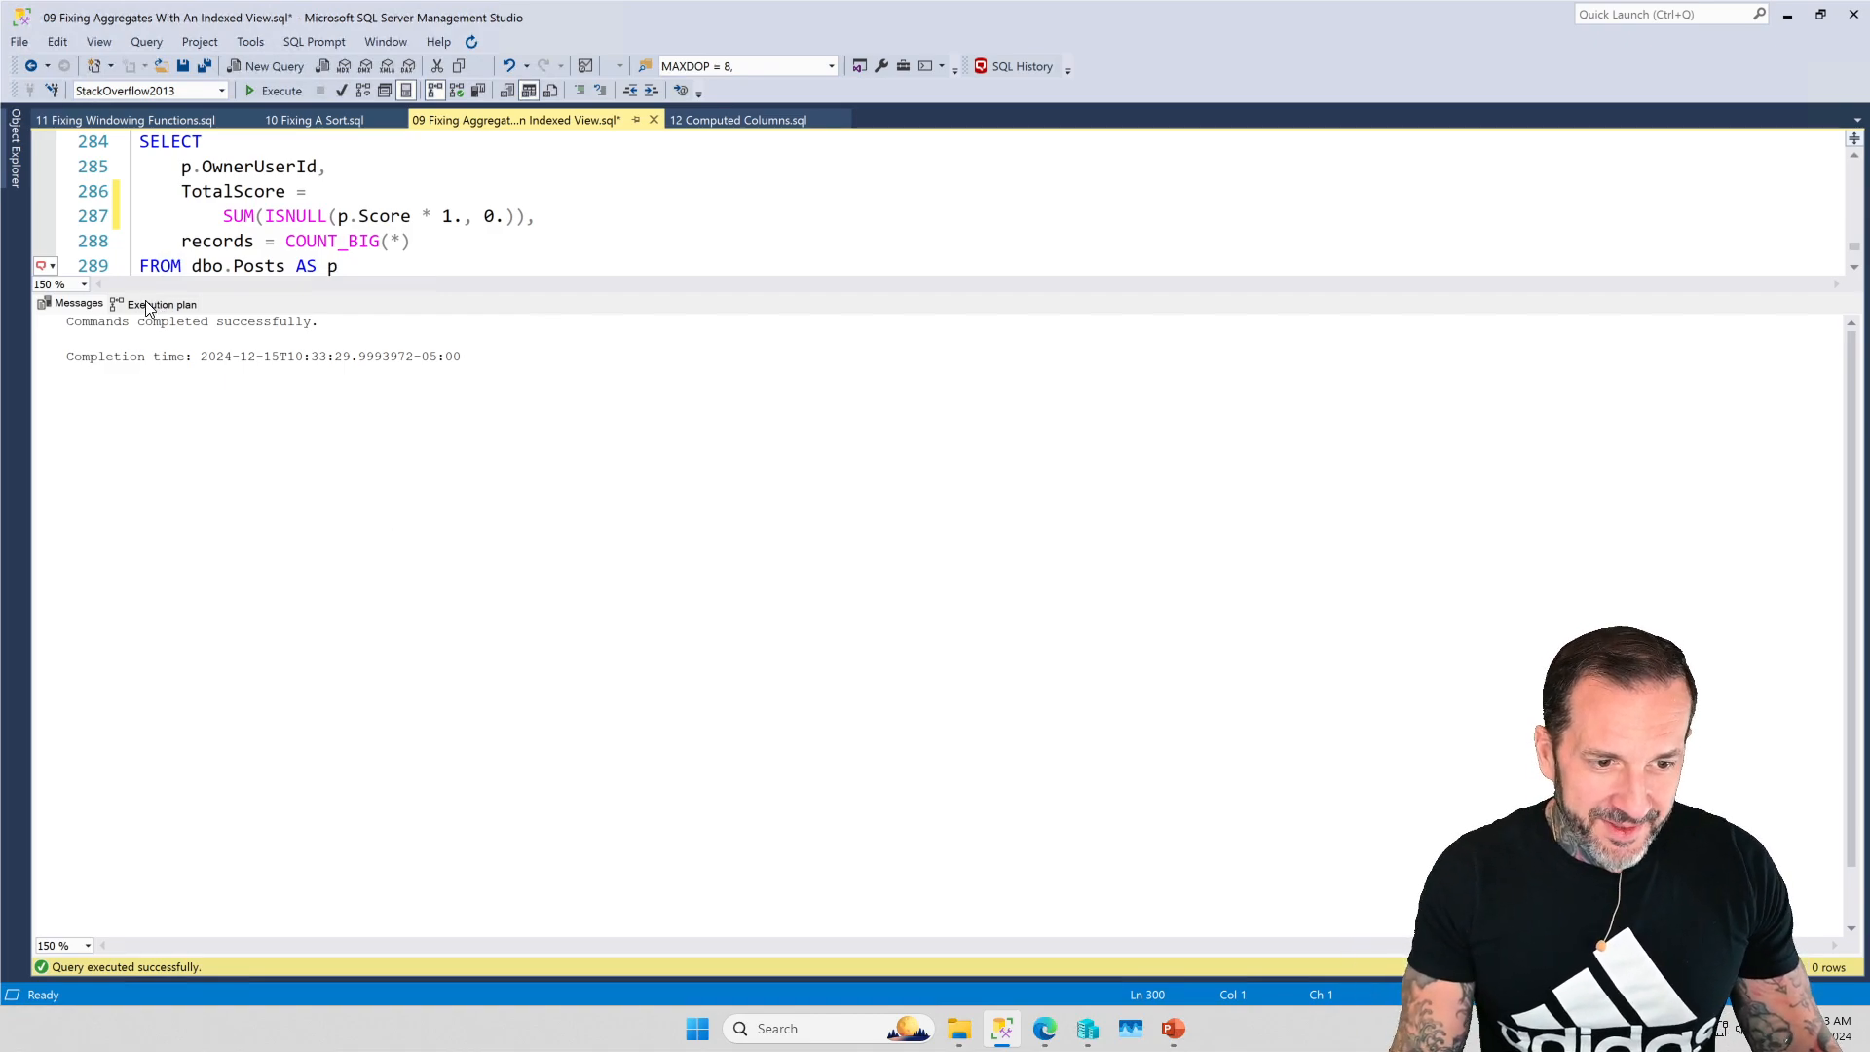
# - Run the NOEXPAND query on BunchaCrap and view its Sort plus Clustered Index Scan plan
pyautogui.click(162, 303)
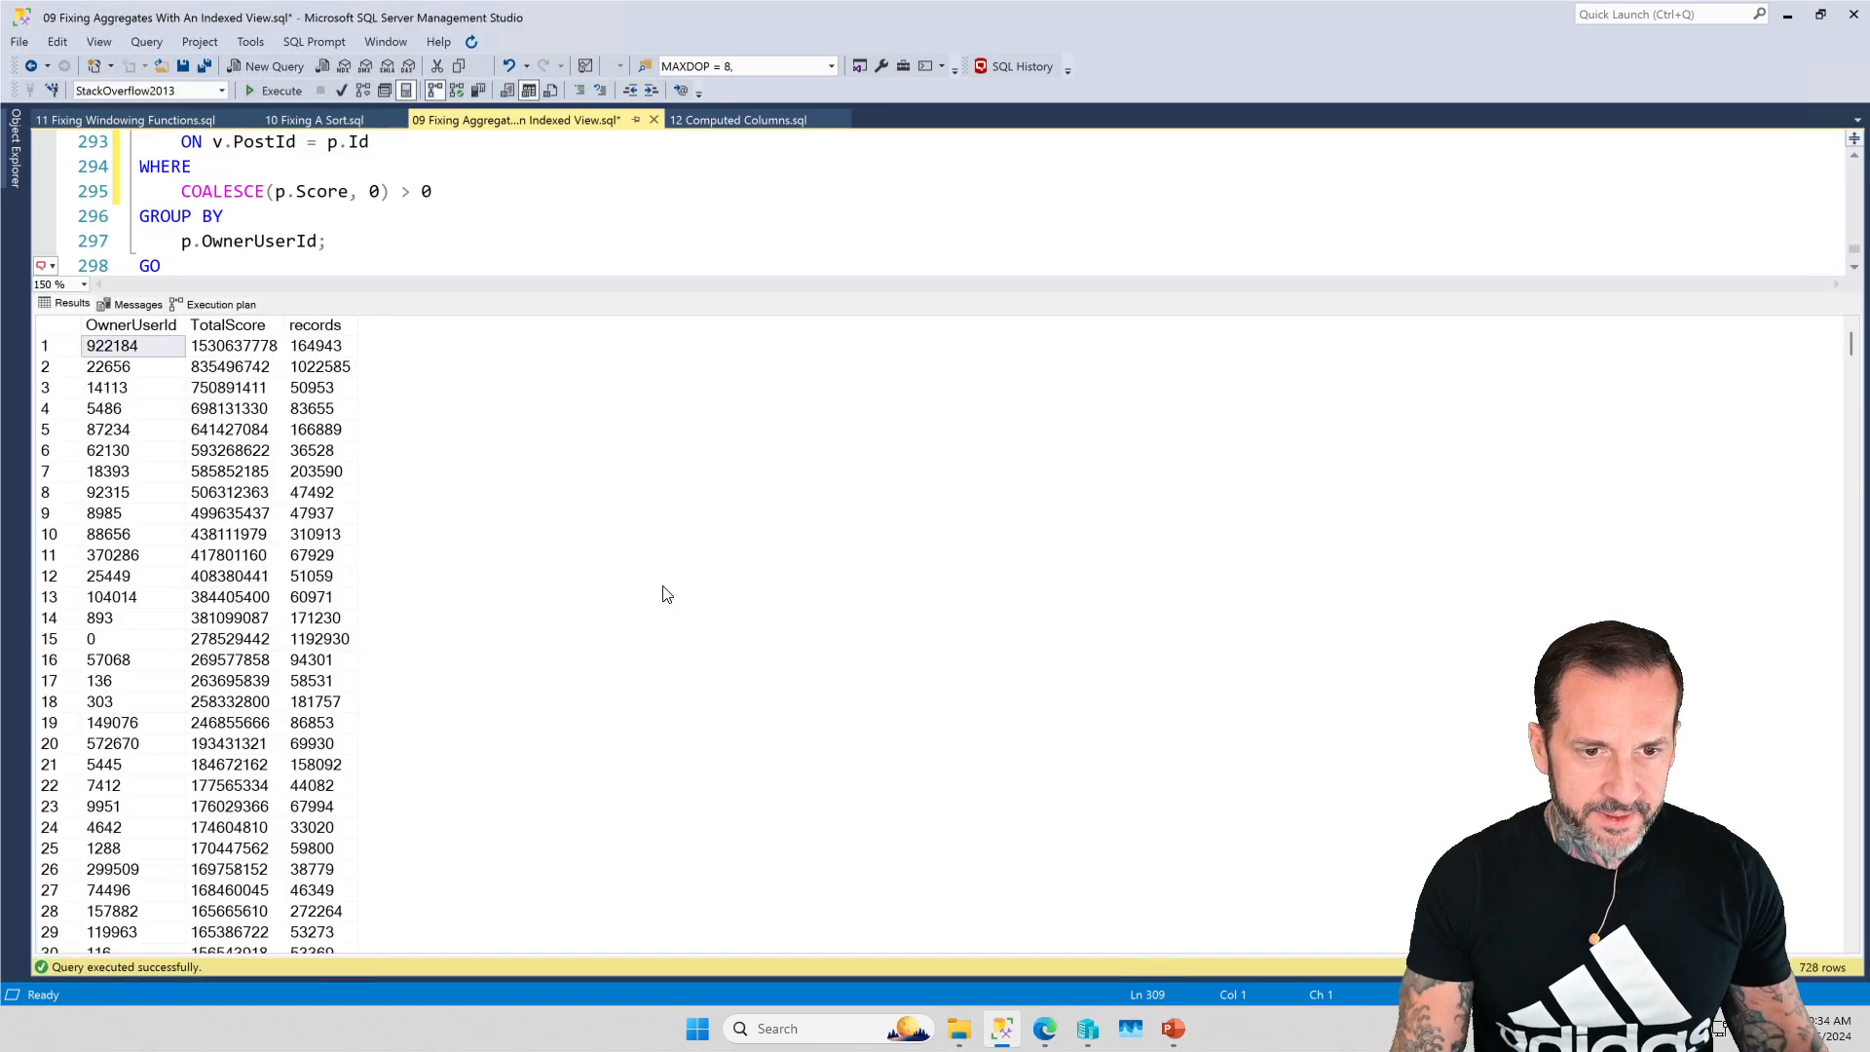
pyautogui.click(219, 303)
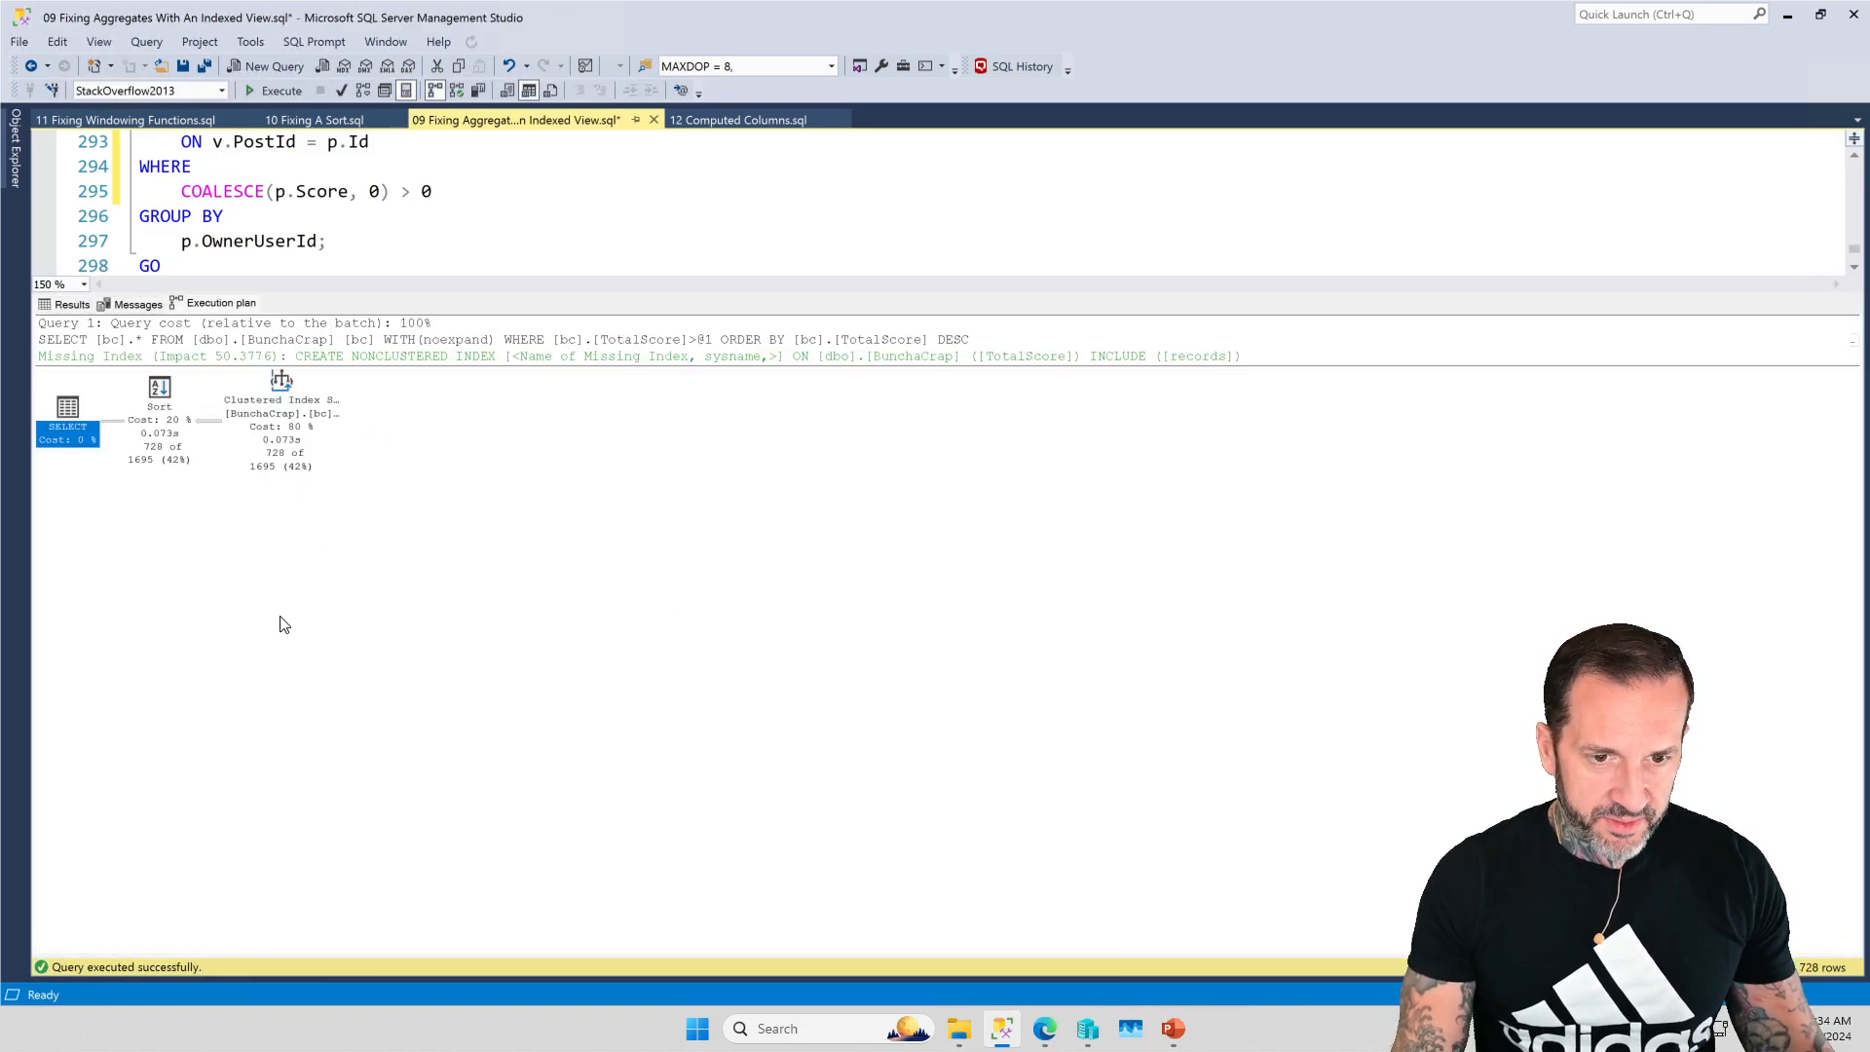